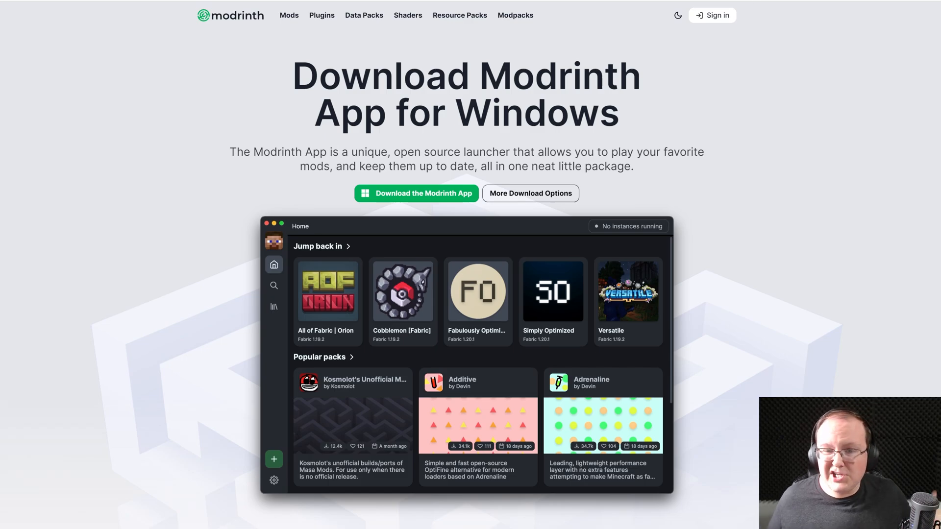
Step: Browse Modrinth's mods and modpacks catalogues and view the Fabulously Optimized modpack page
{"action": "double_click", "coordinate": [561, 76]}
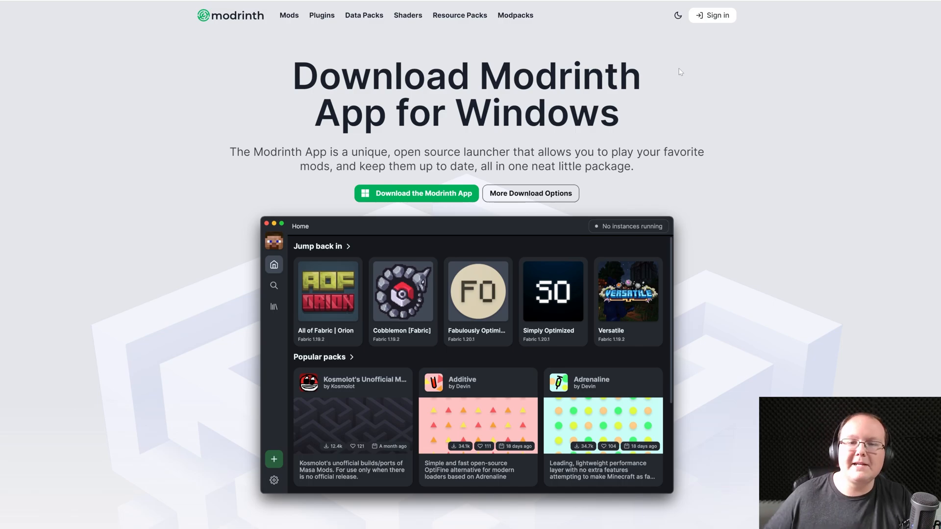
{"action": "mouse_move", "coordinate": [288, 15]}
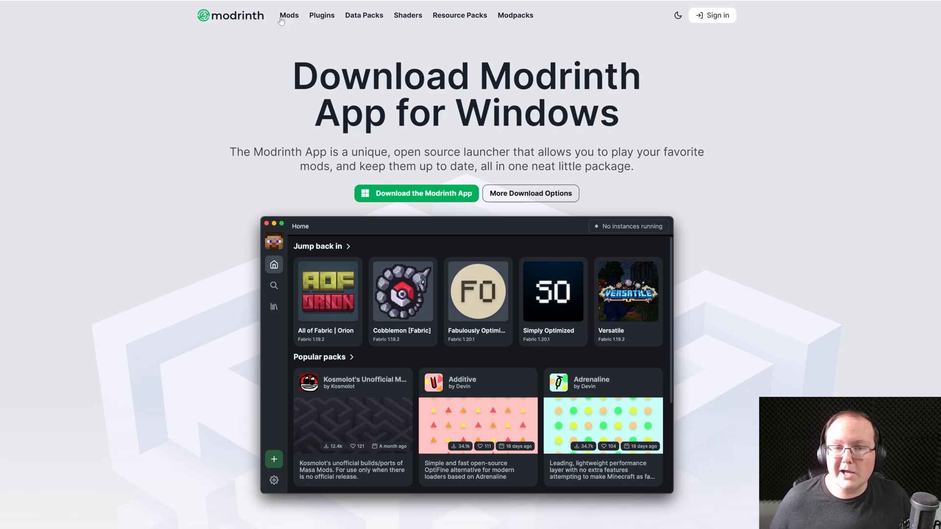
{"action": "left_click", "coordinate": [288, 15]}
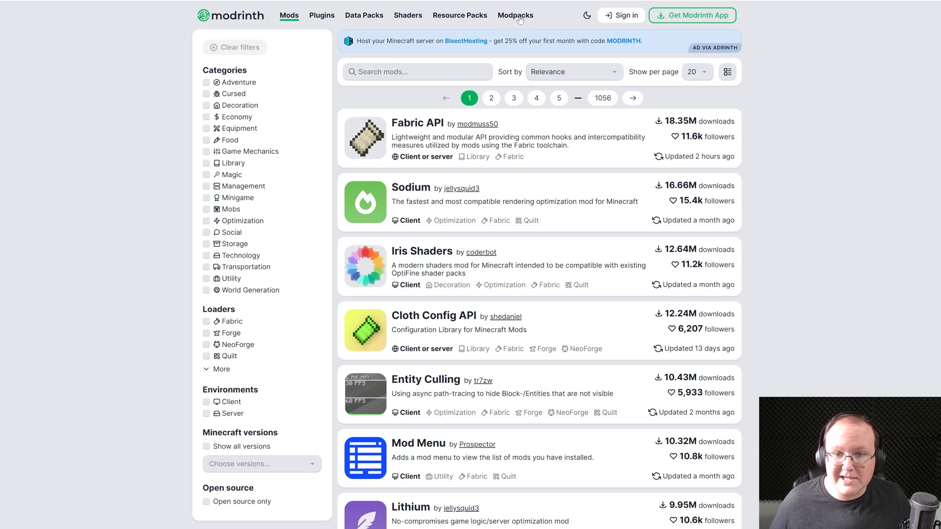
{"action": "left_click", "coordinate": [514, 15]}
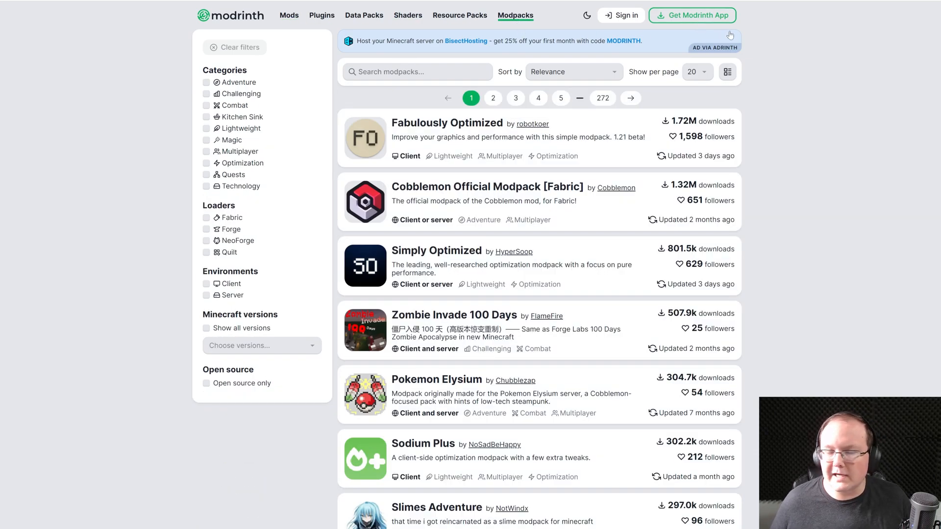
{"action": "mouse_move", "coordinate": [754, 33]}
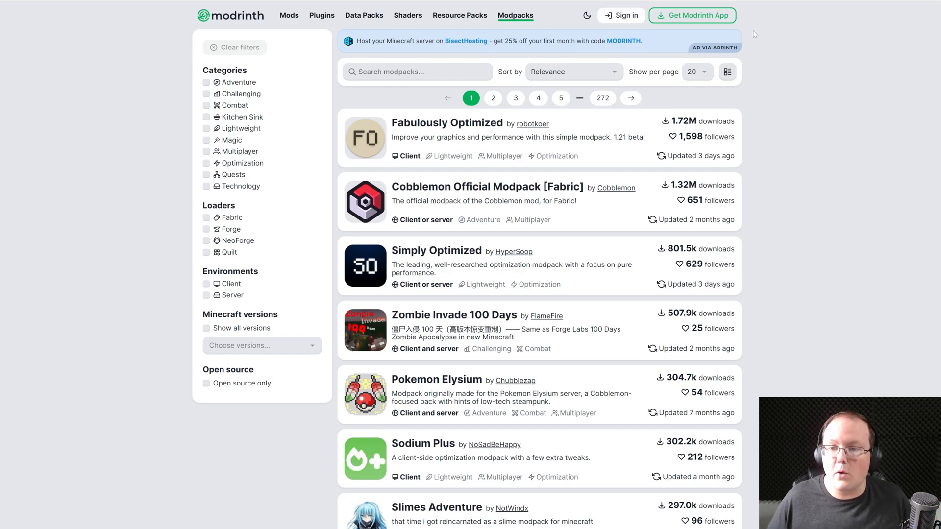
{"action": "mouse_move", "coordinate": [469, 127]}
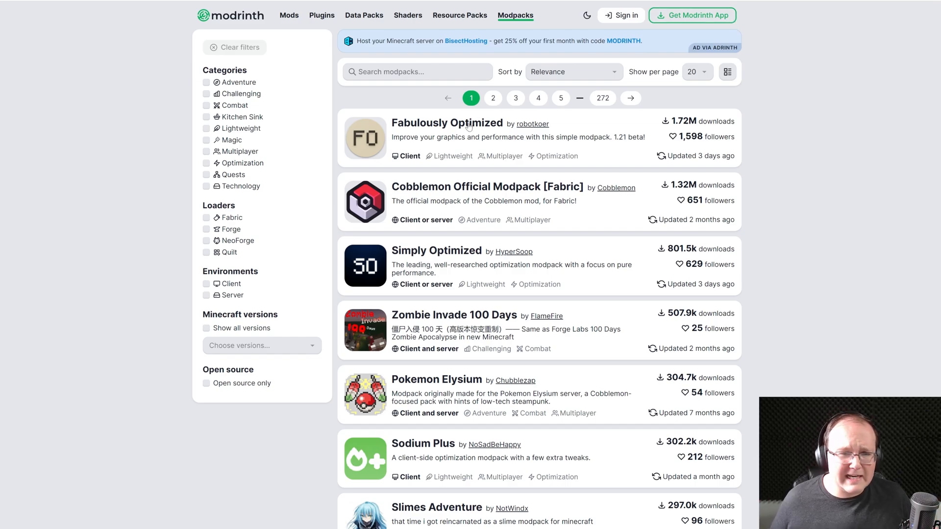
{"action": "left_click", "coordinate": [447, 124]}
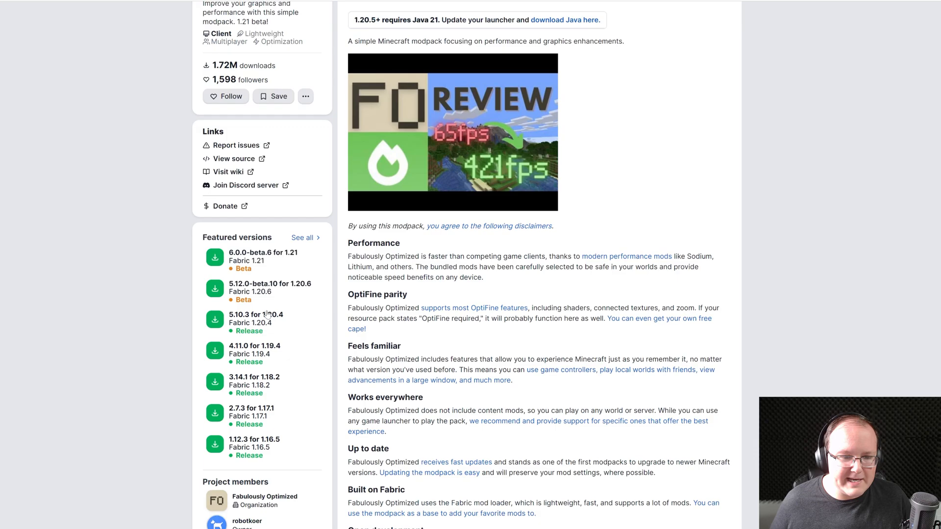
{"action": "scroll", "scroll_direction": "up", "scroll_amount": 3}
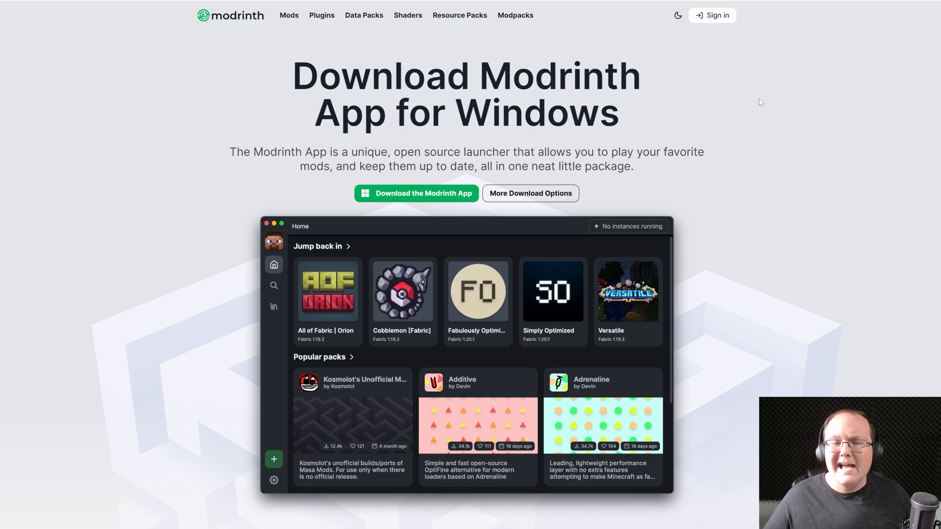
{"action": "mouse_move", "coordinate": [670, 66]}
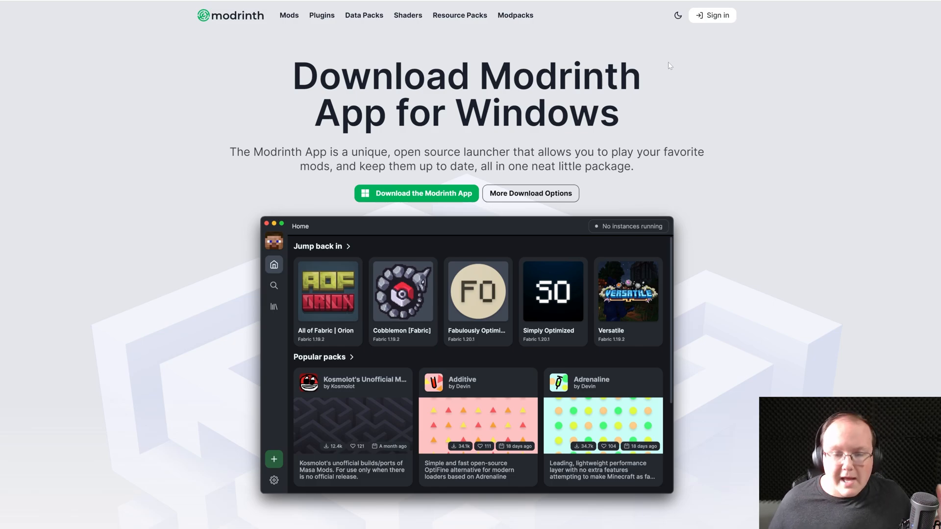
{"action": "mouse_move", "coordinate": [691, 92]}
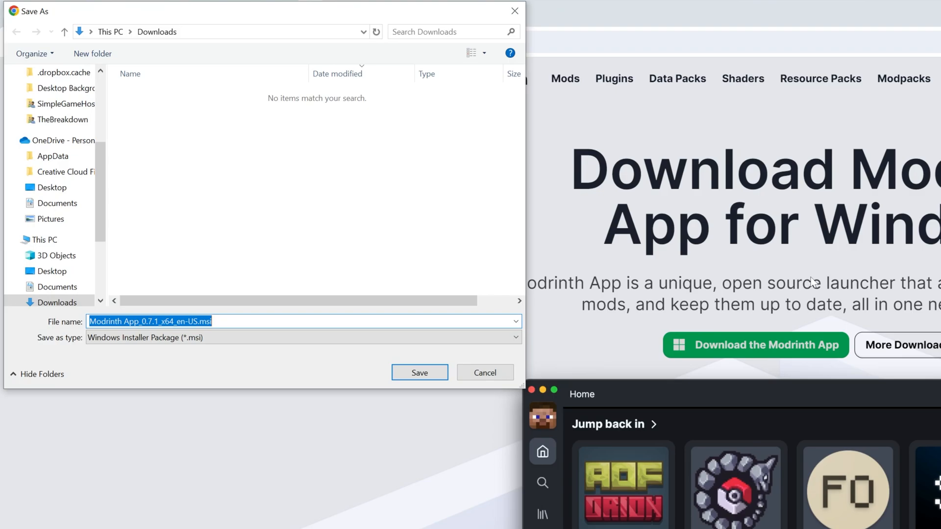
{"action": "mouse_move", "coordinate": [776, 240]}
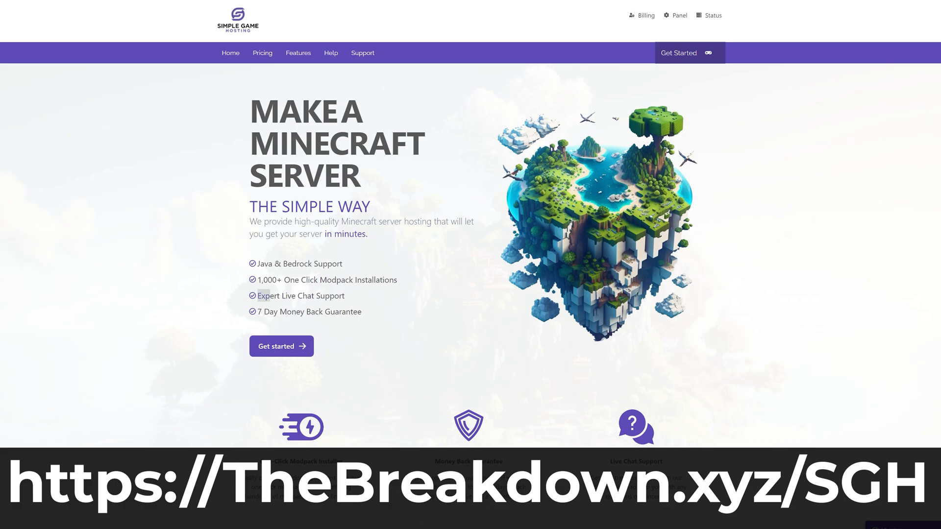
Step: Install Forge 1.20.2 on the server, confirming the file replacement, and review the modpack guide
{"action": "scroll", "scroll_direction": "down", "scroll_amount": 3}
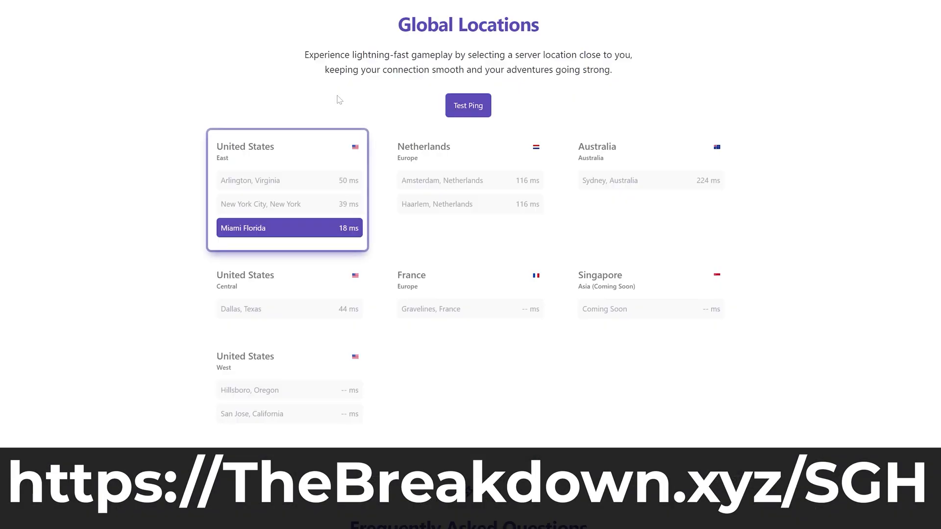
{"action": "scroll", "scroll_direction": "down", "scroll_amount": 3}
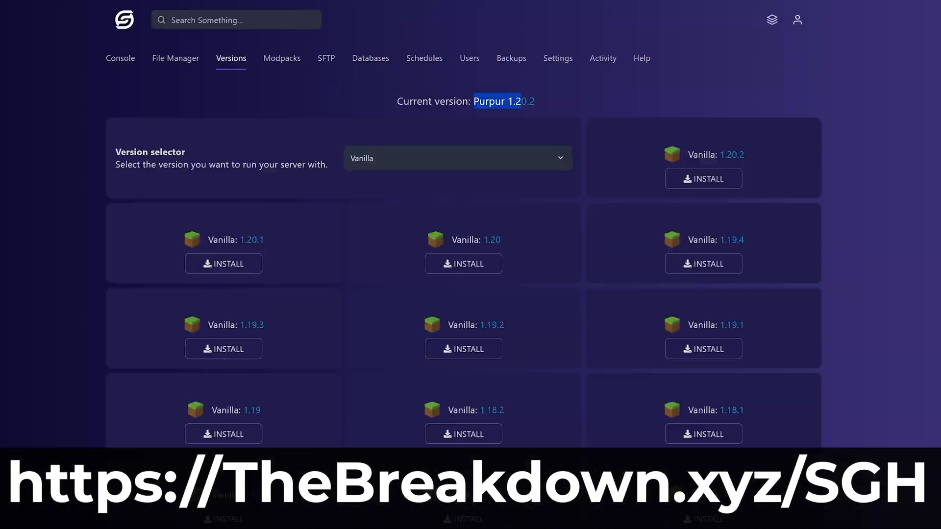
{"action": "left_click", "coordinate": [703, 179]}
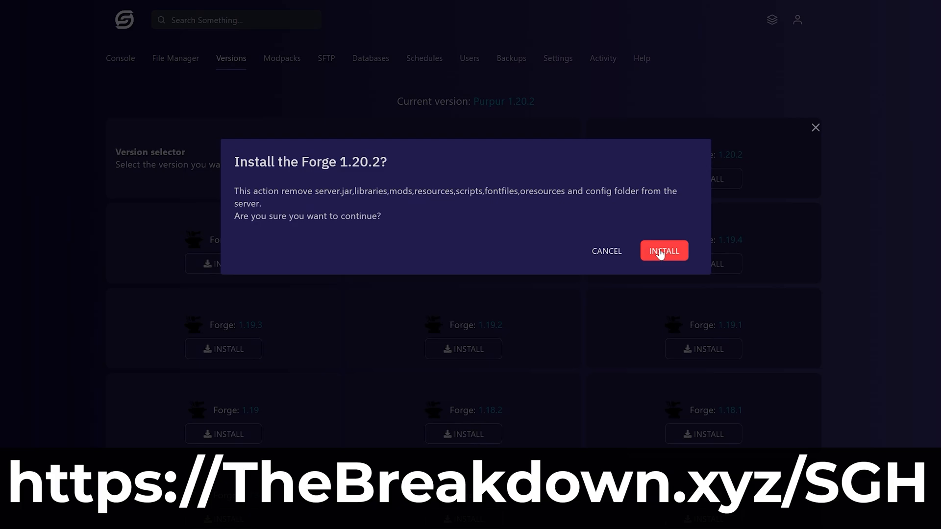
{"action": "left_click", "coordinate": [663, 250]}
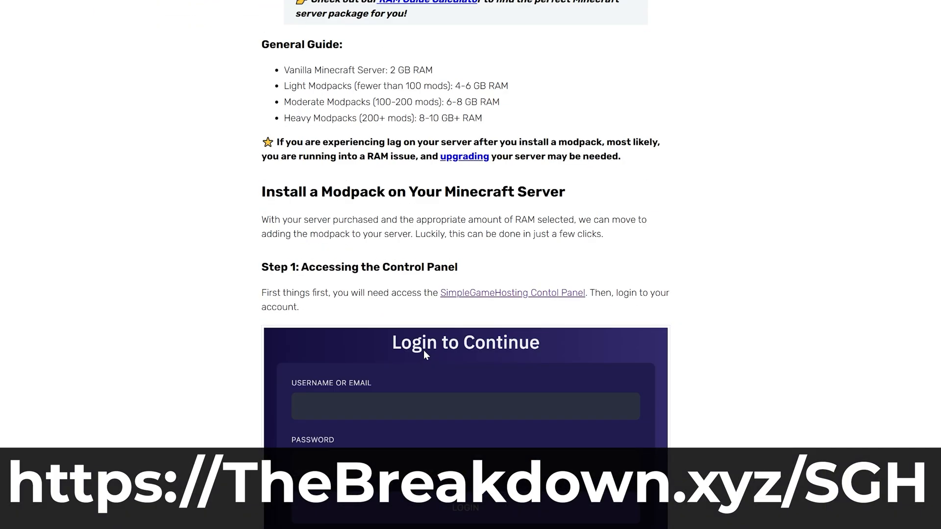
{"action": "scroll", "scroll_direction": "down", "scroll_amount": 3}
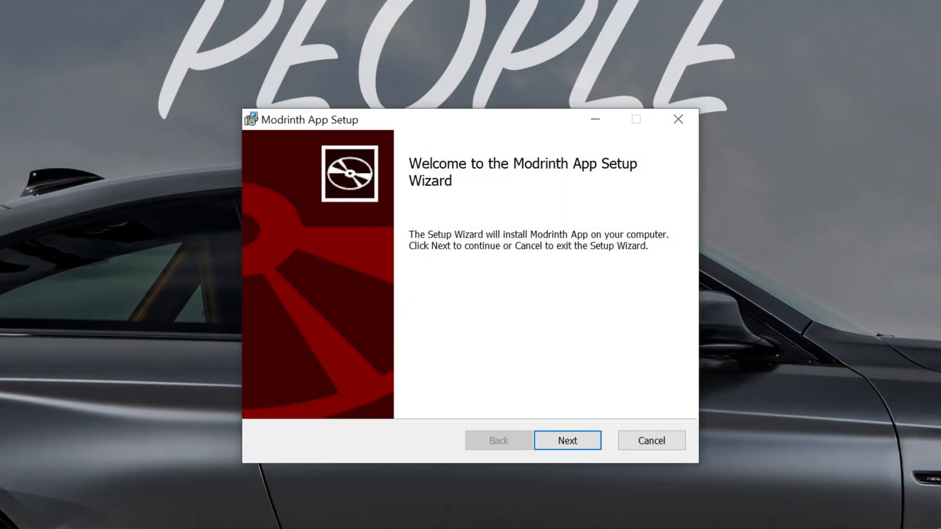
{"action": "mouse_move", "coordinate": [627, 319]}
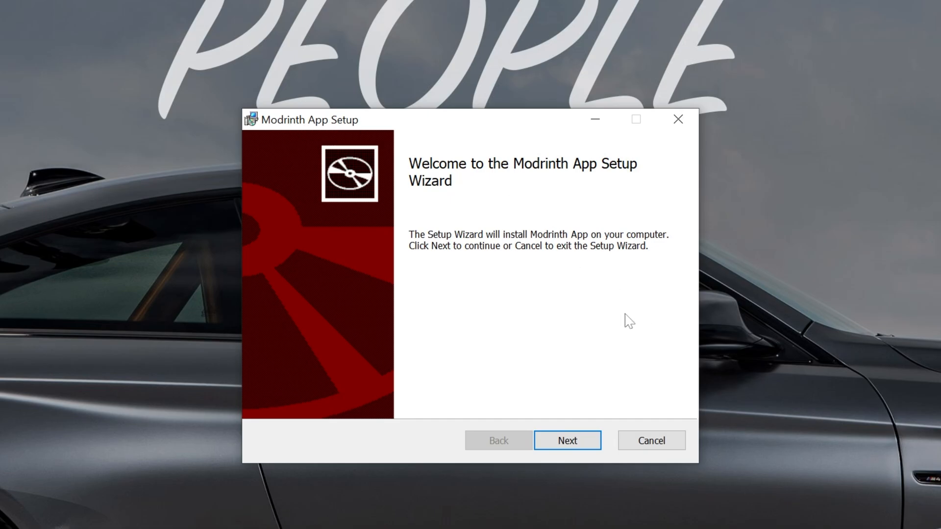
Step: Run the Modrinth App installer to completion and finish with the app set to launch
{"action": "left_click", "coordinate": [567, 440]}
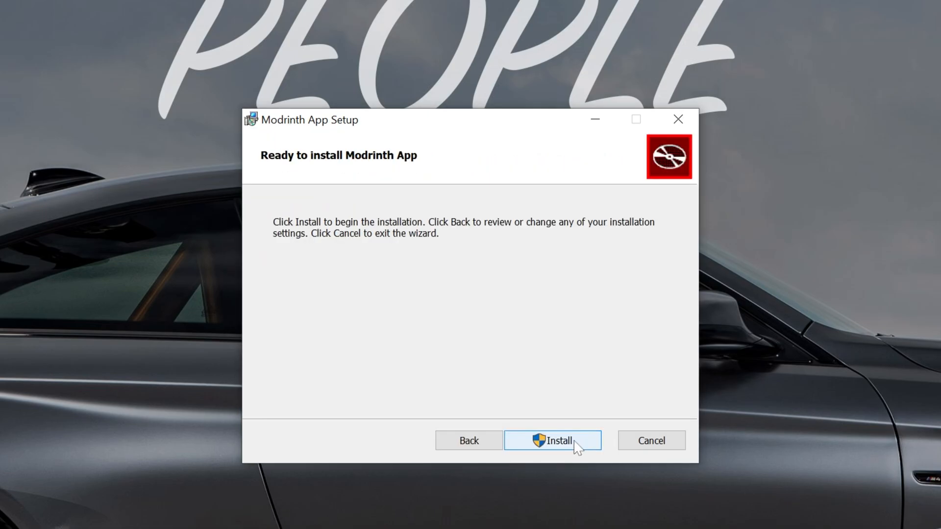
{"action": "left_click", "coordinate": [551, 440]}
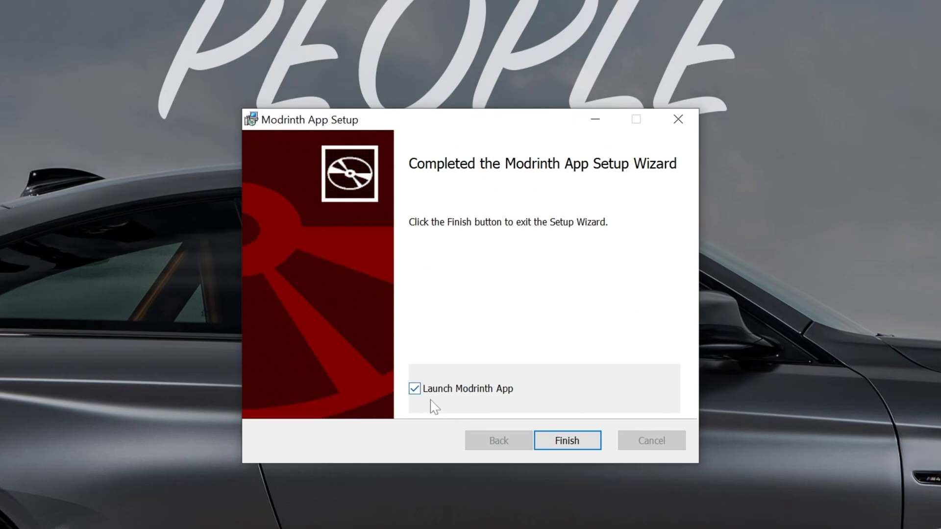
{"action": "left_click", "coordinate": [565, 440]}
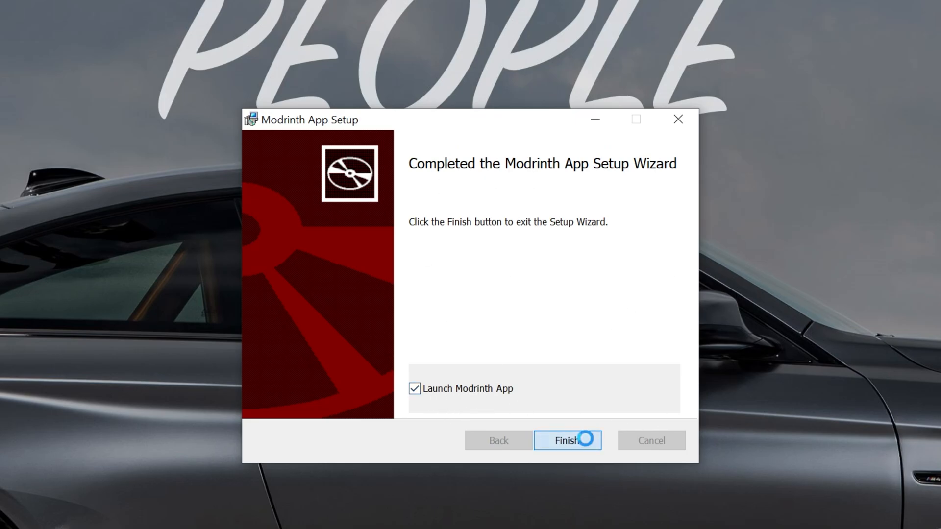
{"action": "left_click", "coordinate": [568, 440]}
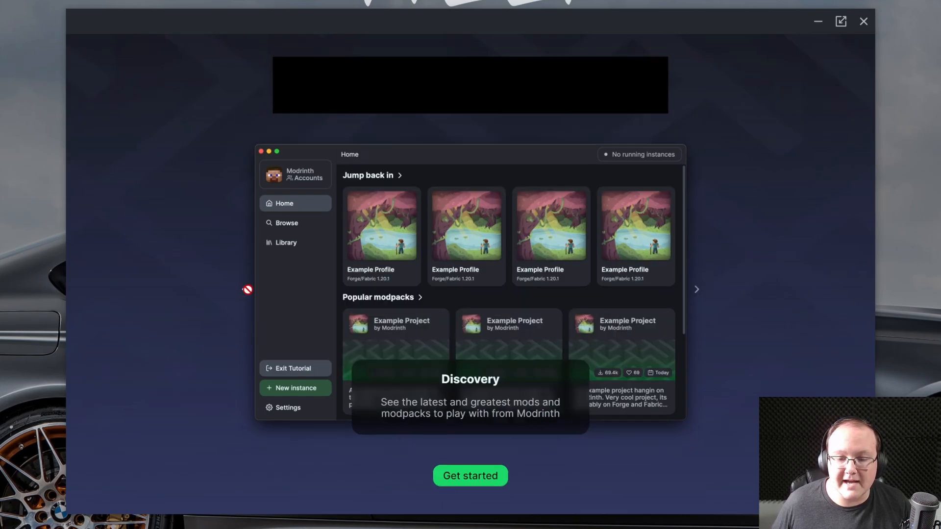
{"action": "mouse_move", "coordinate": [502, 455]}
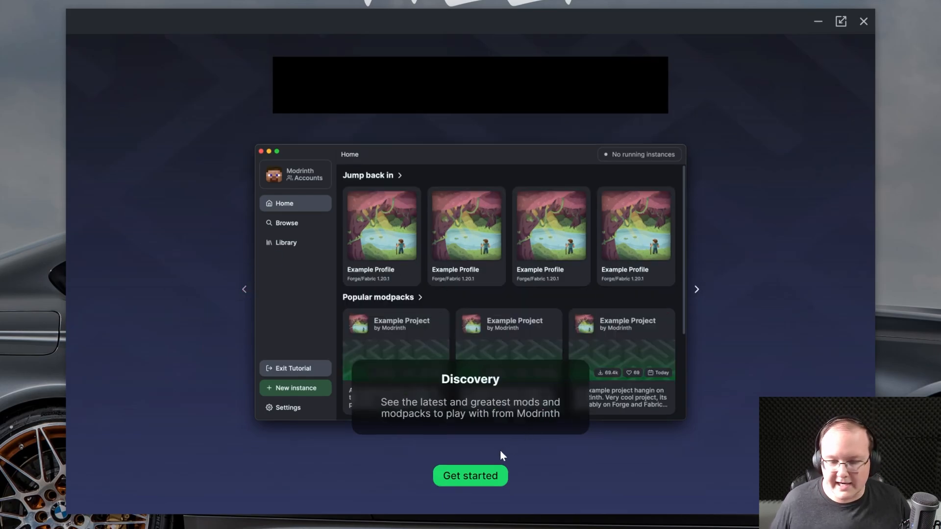
Step: Complete the welcome walkthrough and the Minecraft sign-in step to reach the home page
{"action": "left_click", "coordinate": [470, 475]}
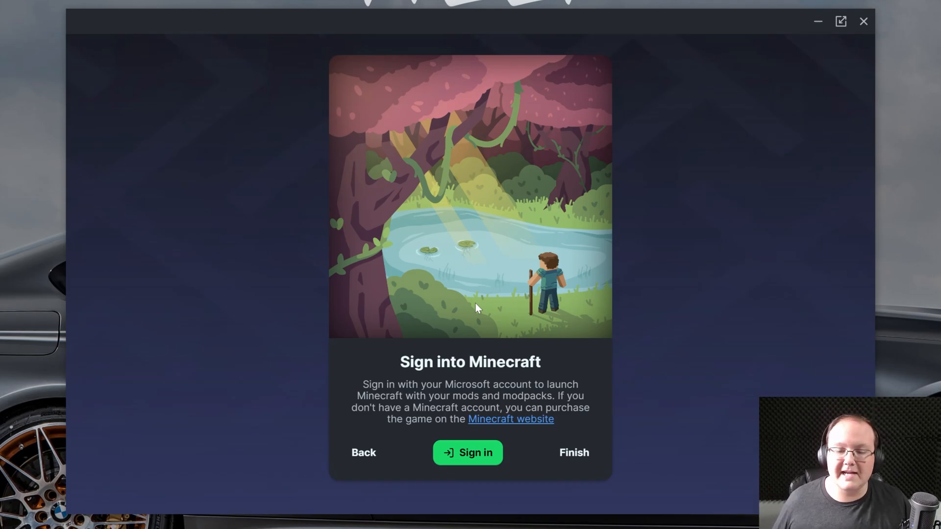
{"action": "left_click", "coordinate": [467, 452]}
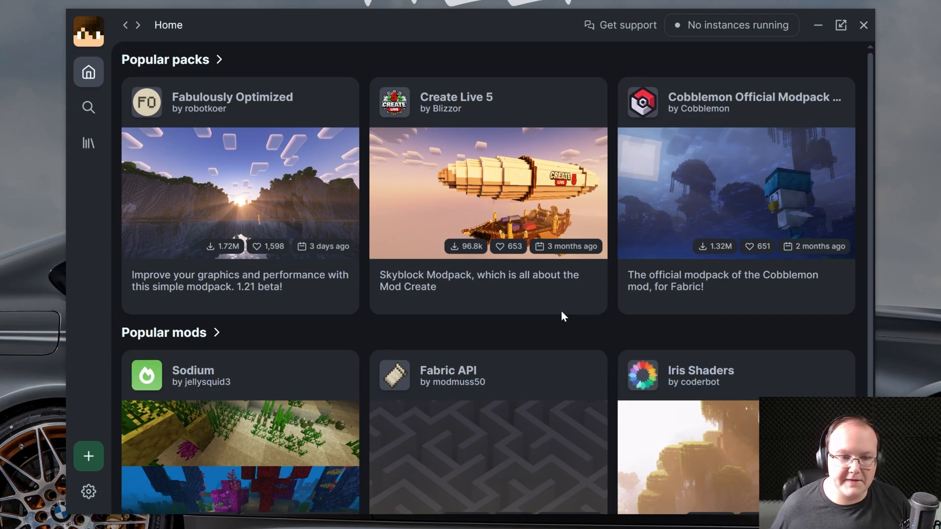
{"action": "mouse_move", "coordinate": [239, 96]}
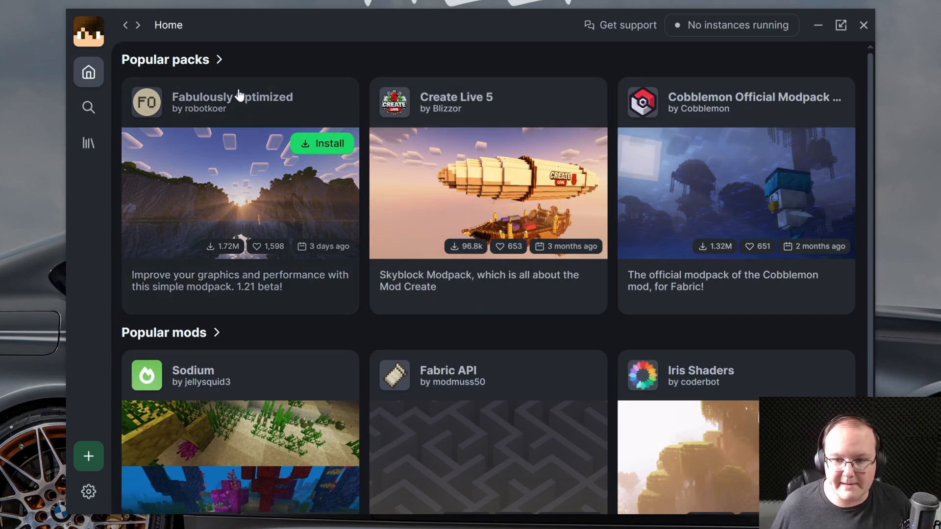
{"action": "mouse_move", "coordinate": [88, 142]}
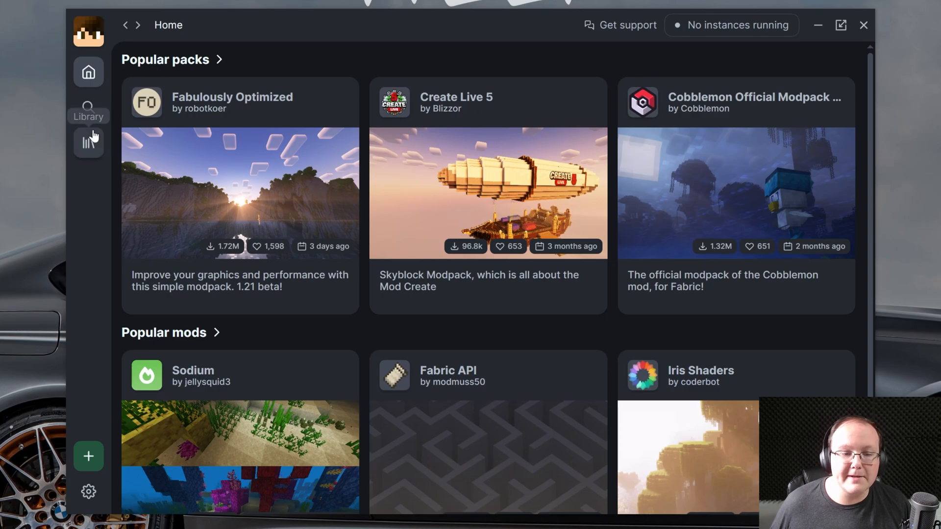
Step: Find Better MC [FABRIC] - BMC2 in the modpack list and start installing it
{"action": "left_click", "coordinate": [88, 107]}
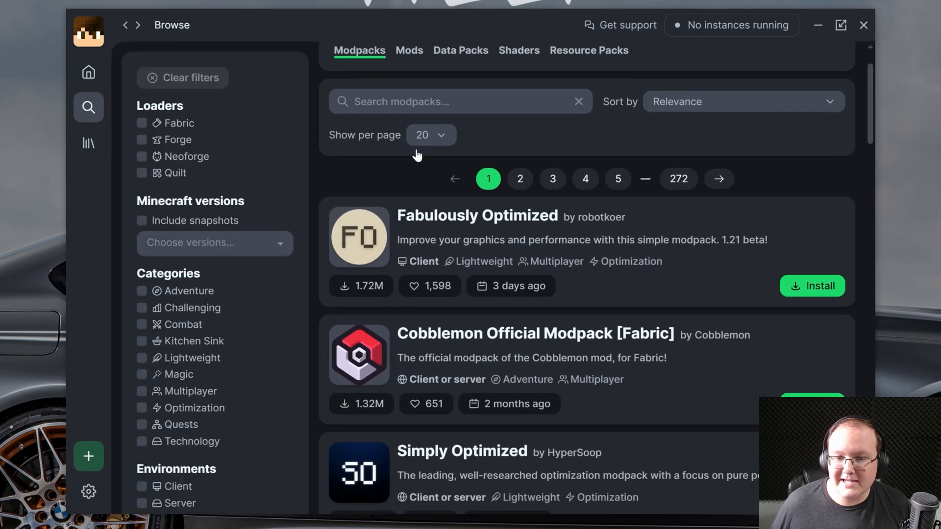
{"action": "scroll", "scroll_direction": "down", "scroll_amount": 3}
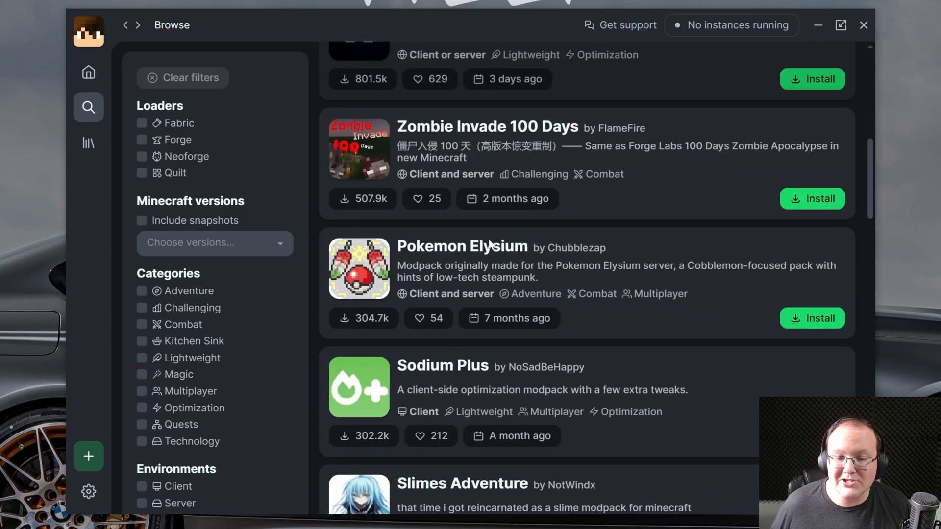
{"action": "scroll", "scroll_direction": "down", "scroll_amount": 3}
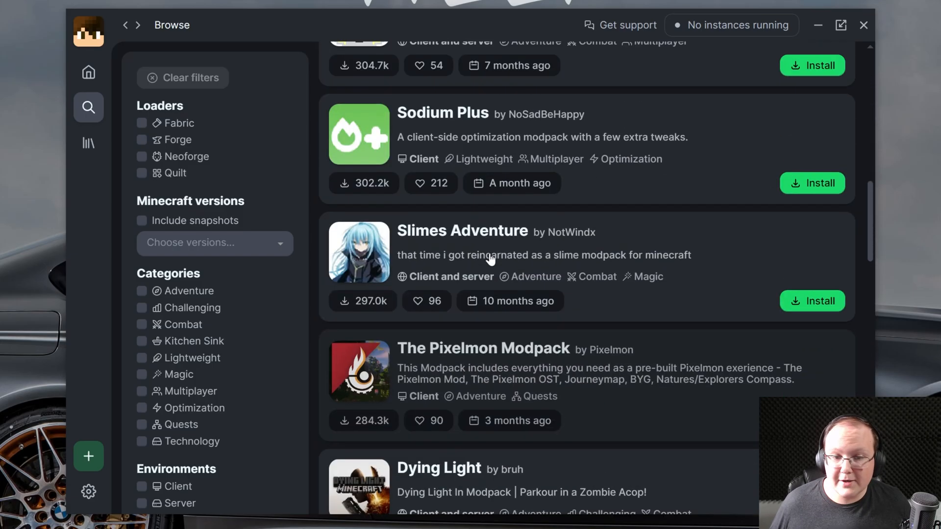
{"action": "scroll", "scroll_direction": "down", "scroll_amount": 3}
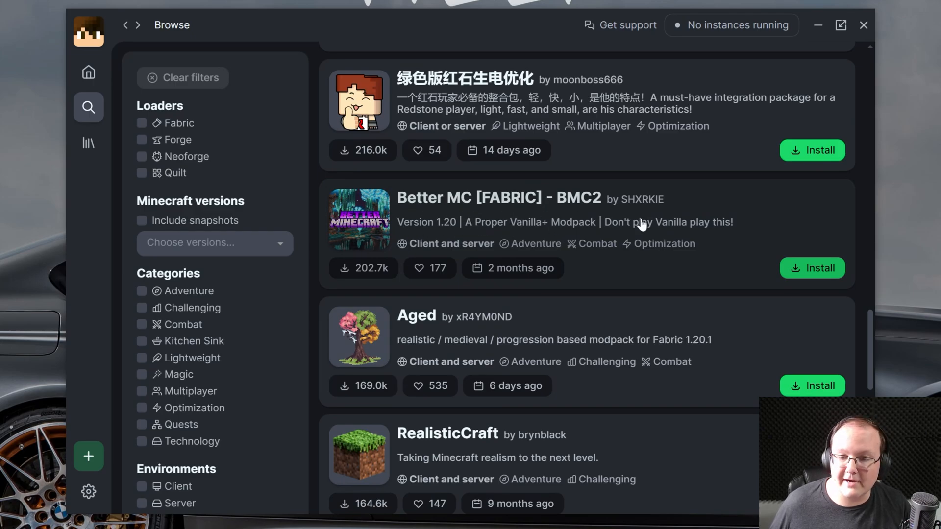
{"action": "left_click", "coordinate": [811, 267]}
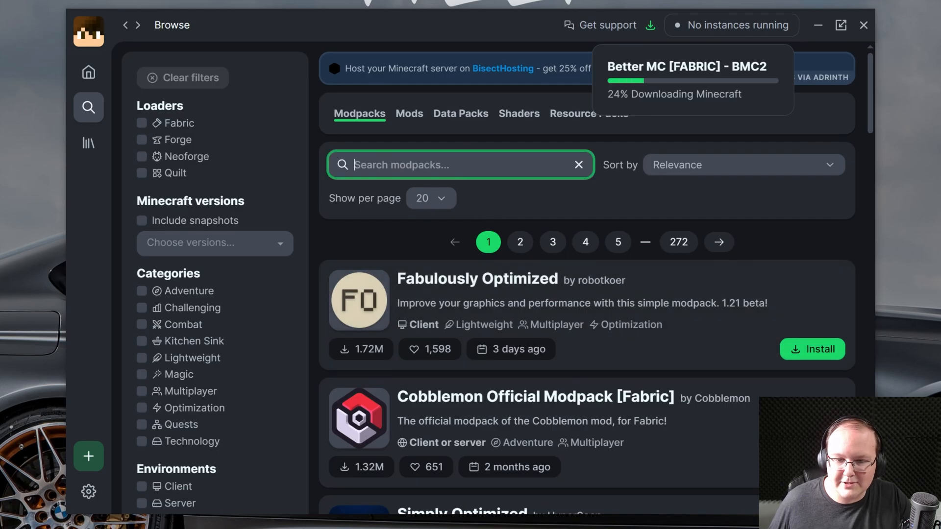
Step: Search for 'notifine', install the NotiFine modpack, and view both downloads in the library
{"action": "type", "text": "notifine"}
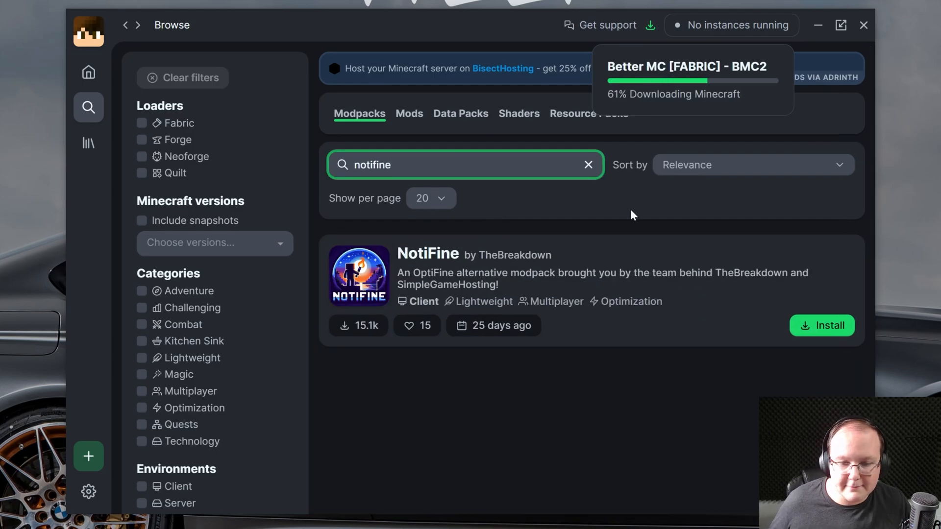
{"action": "left_click", "coordinate": [427, 254]}
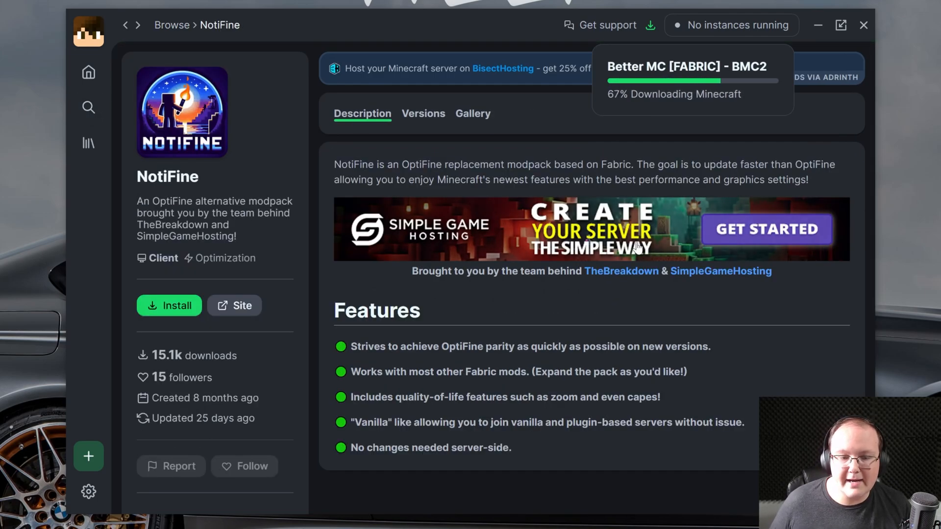
{"action": "left_click", "coordinate": [169, 305]}
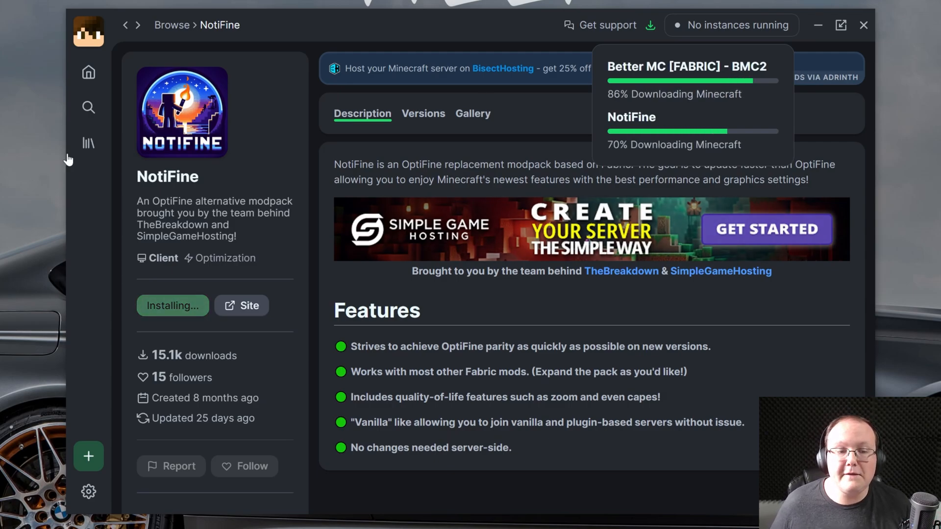
{"action": "left_click", "coordinate": [88, 143]}
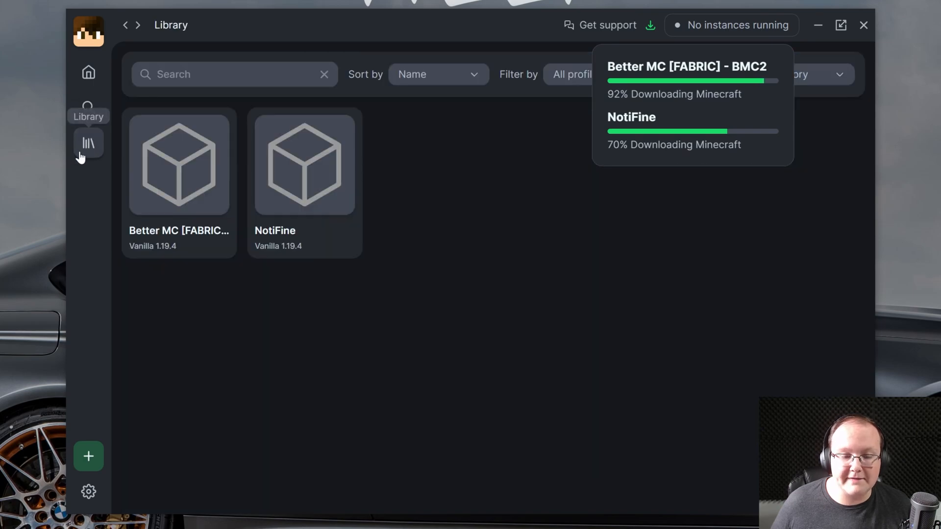
{"action": "mouse_move", "coordinate": [132, 398]}
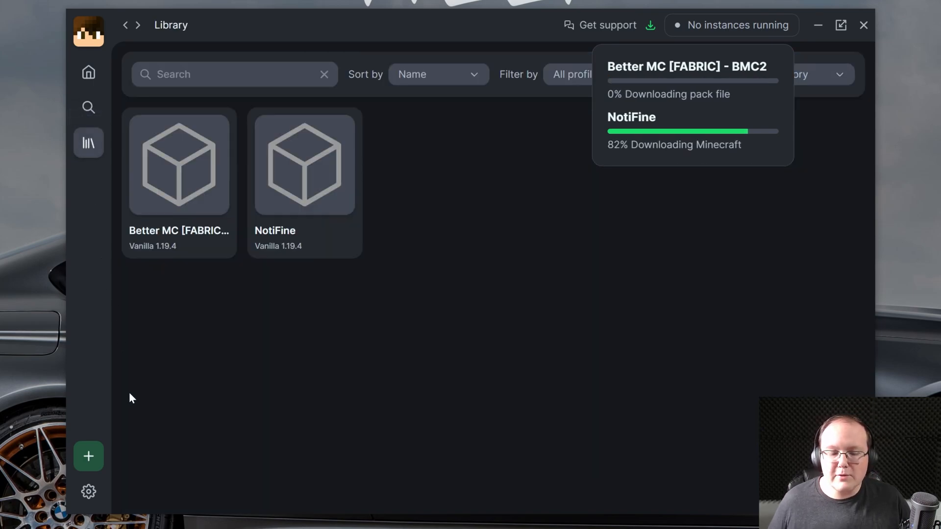
Step: Set the global Java memory per instance in Settings to 10048 MB
{"action": "left_click", "coordinate": [88, 492]}
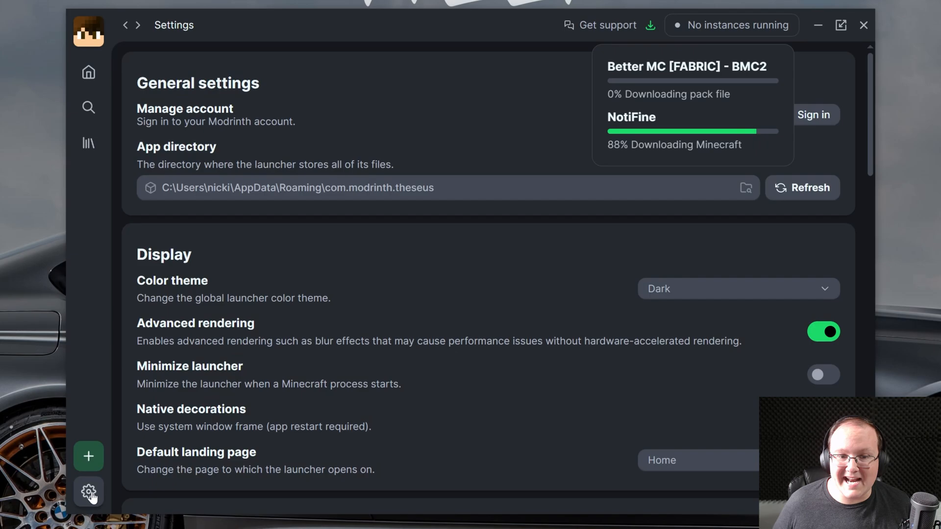
{"action": "scroll", "scroll_direction": "down", "scroll_amount": 3}
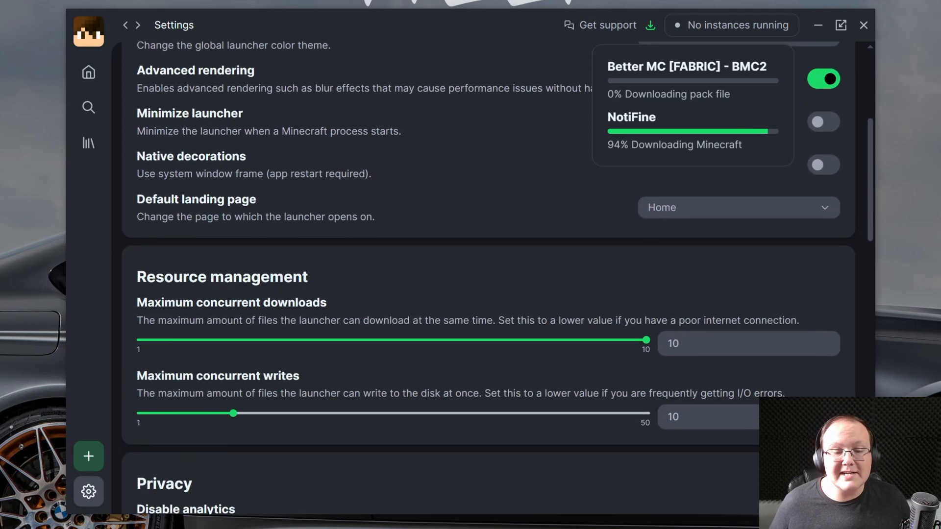
{"action": "scroll", "scroll_direction": "down", "scroll_amount": 3}
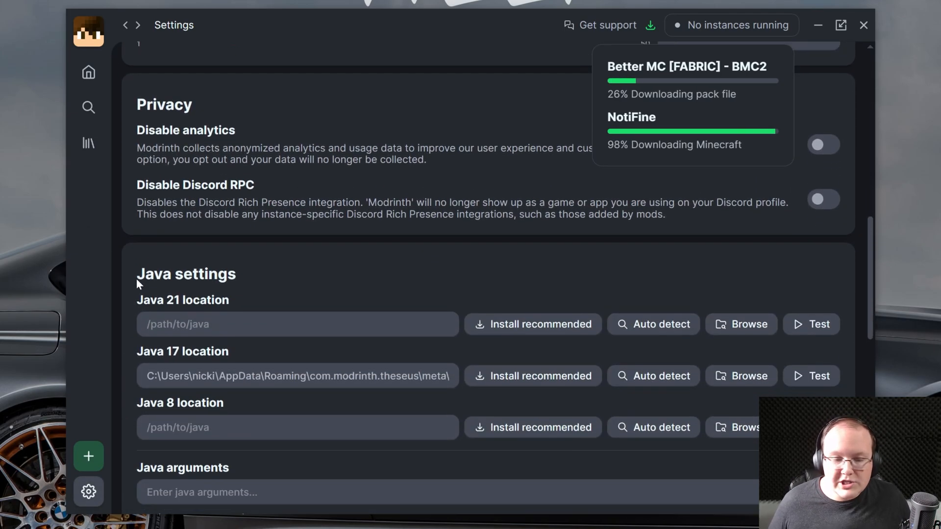
{"action": "scroll", "scroll_direction": "down", "scroll_amount": 3}
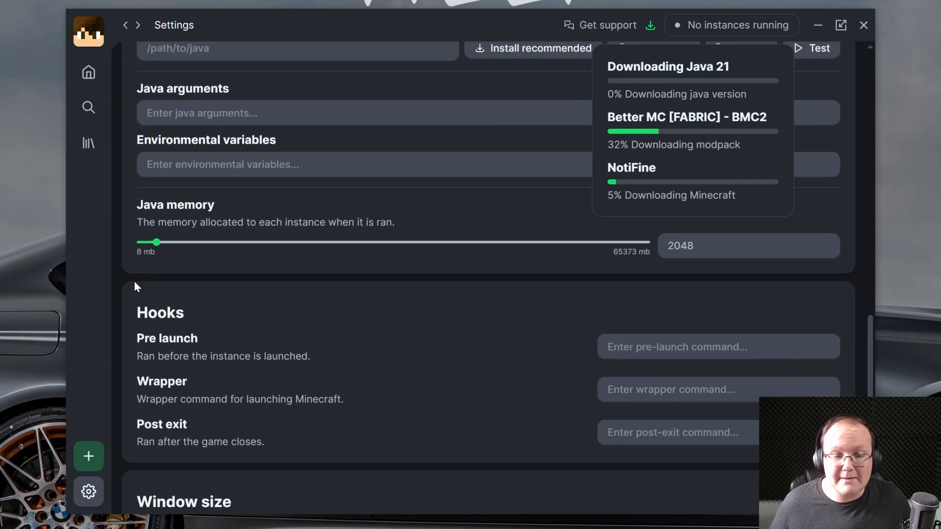
{"action": "mouse_move", "coordinate": [198, 215]}
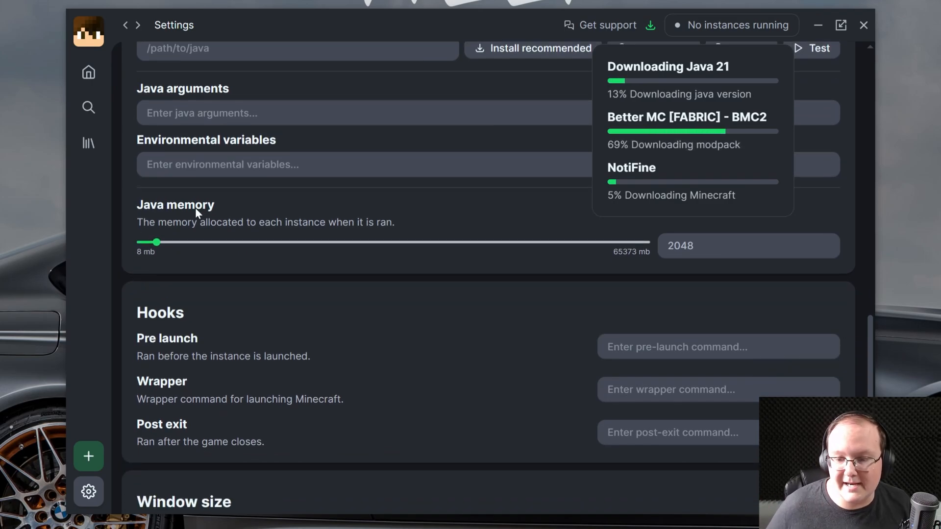
{"action": "left_click", "coordinate": [747, 244]}
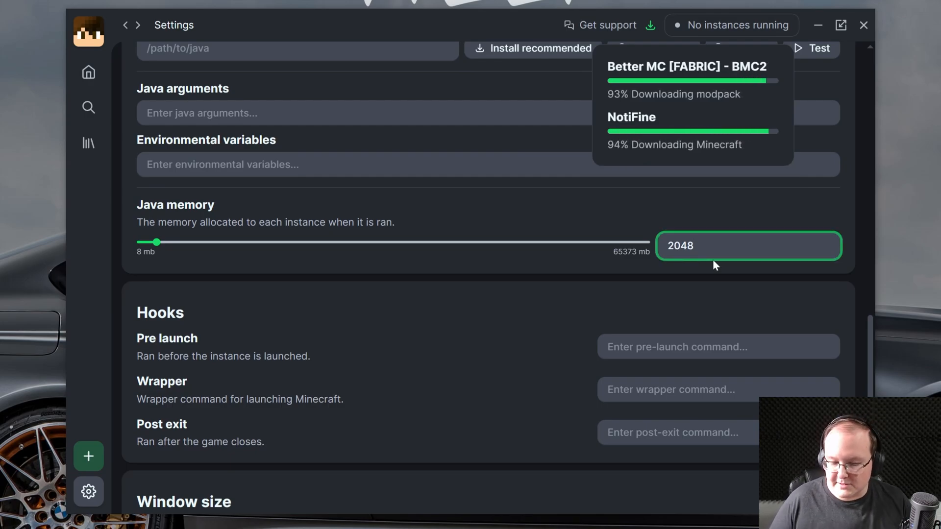
{"action": "key", "text": "Backspace"}
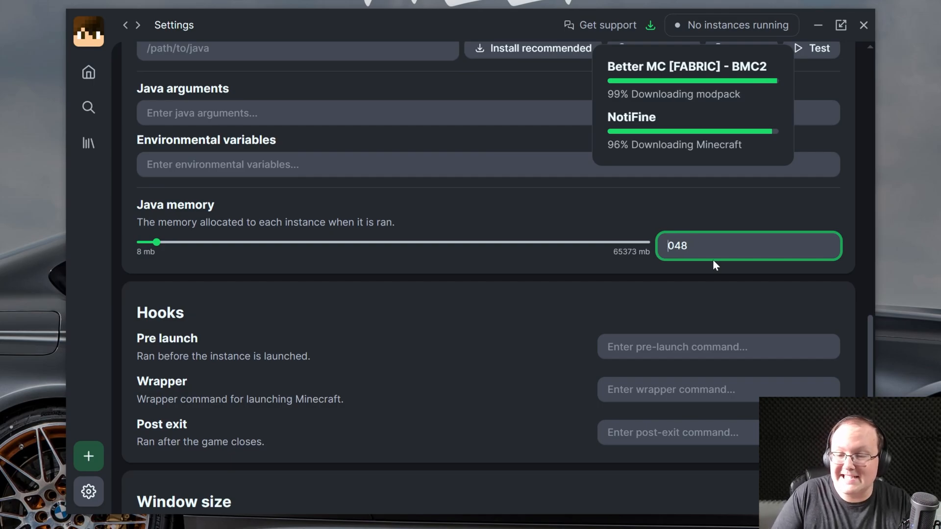
{"action": "type", "text": "6"}
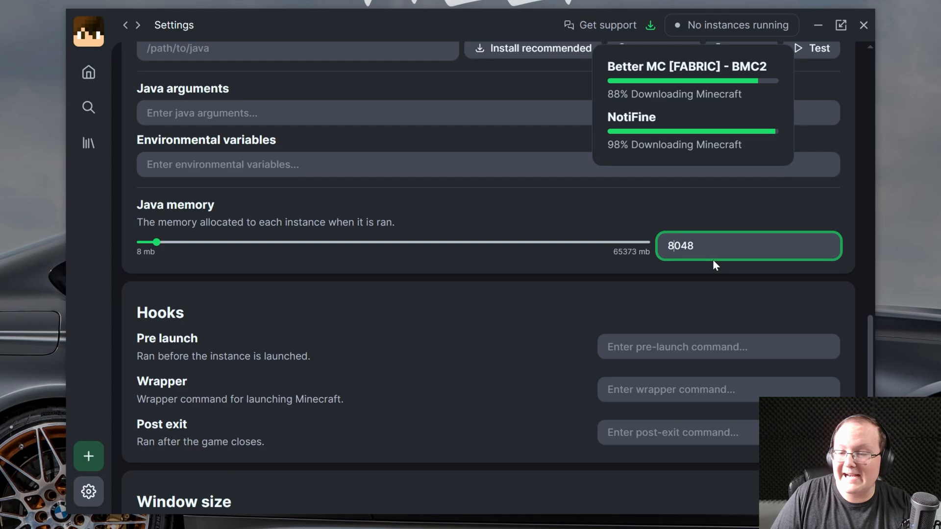
{"action": "type", "text": "10048"}
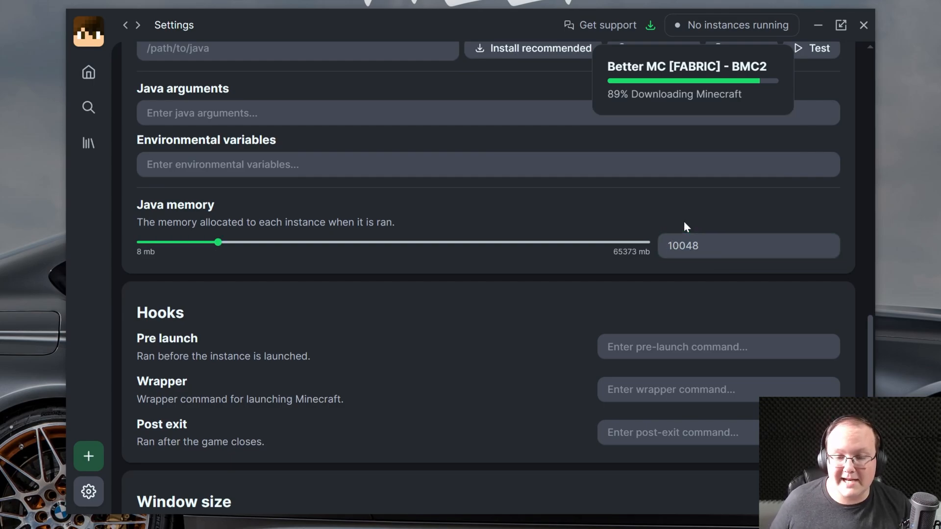
Step: Set the default game window size in Settings to 2560 by 1440
{"action": "scroll", "scroll_direction": "down", "scroll_amount": 3}
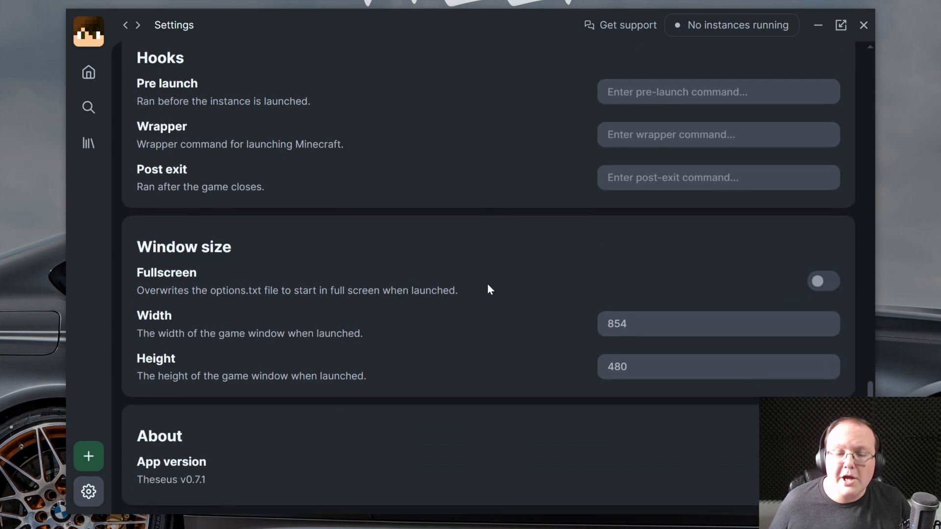
{"action": "mouse_move", "coordinate": [188, 365]}
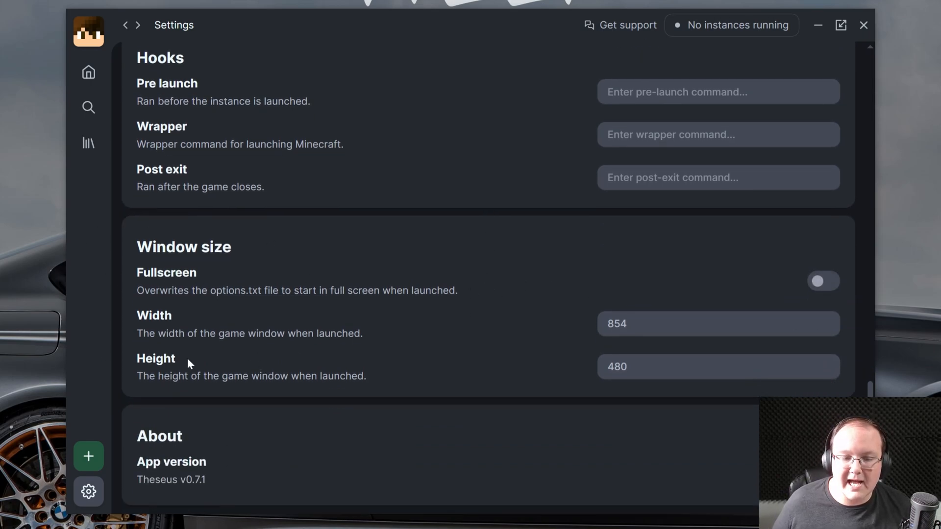
{"action": "mouse_move", "coordinate": [305, 299]}
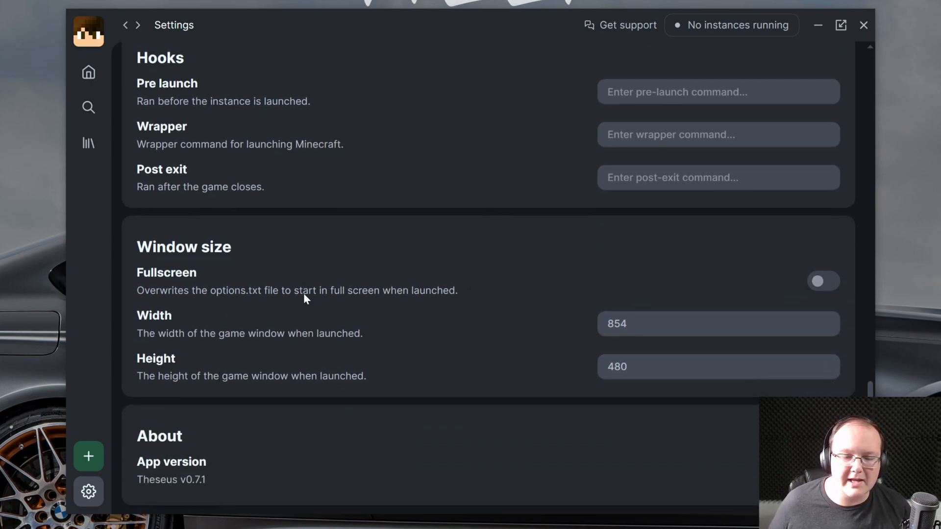
{"action": "triple_click", "coordinate": [717, 324]}
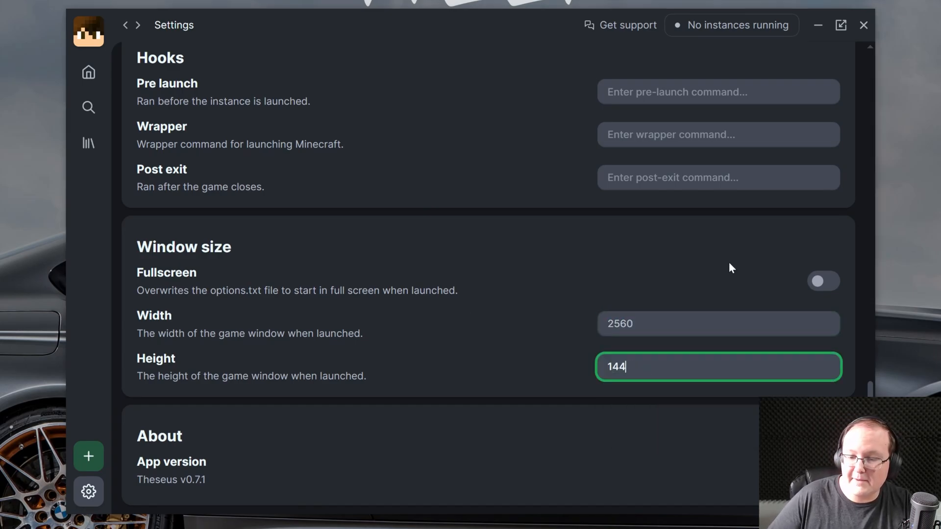
{"action": "scroll", "scroll_direction": "up", "scroll_amount": 3}
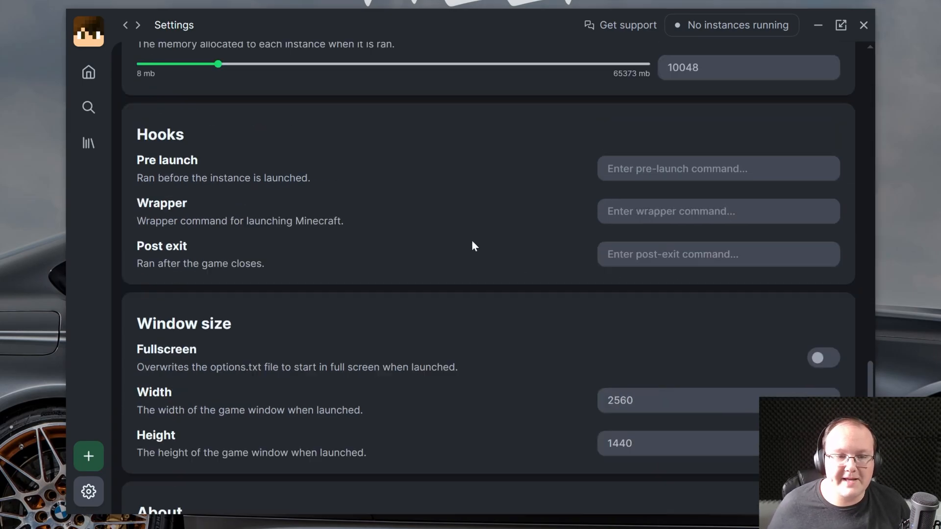
{"action": "scroll", "scroll_direction": "up", "scroll_amount": 3}
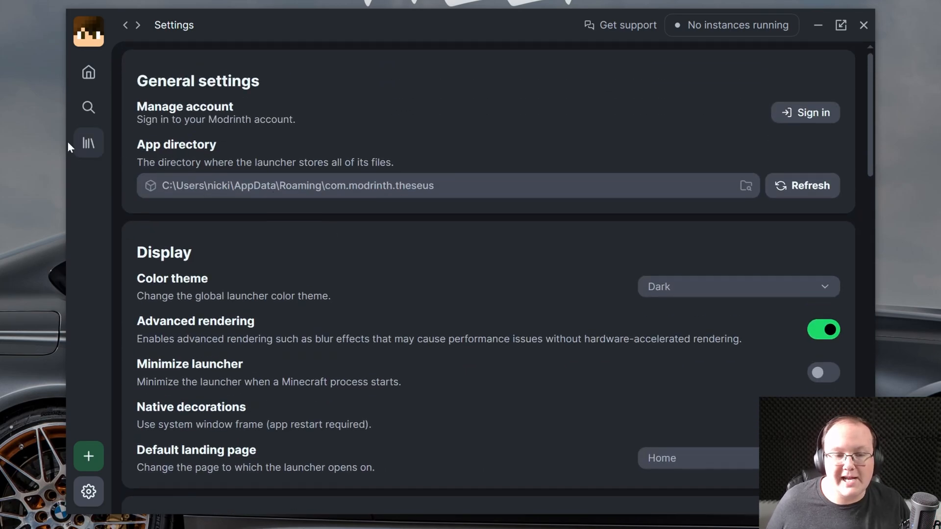
{"action": "left_click", "coordinate": [88, 143]}
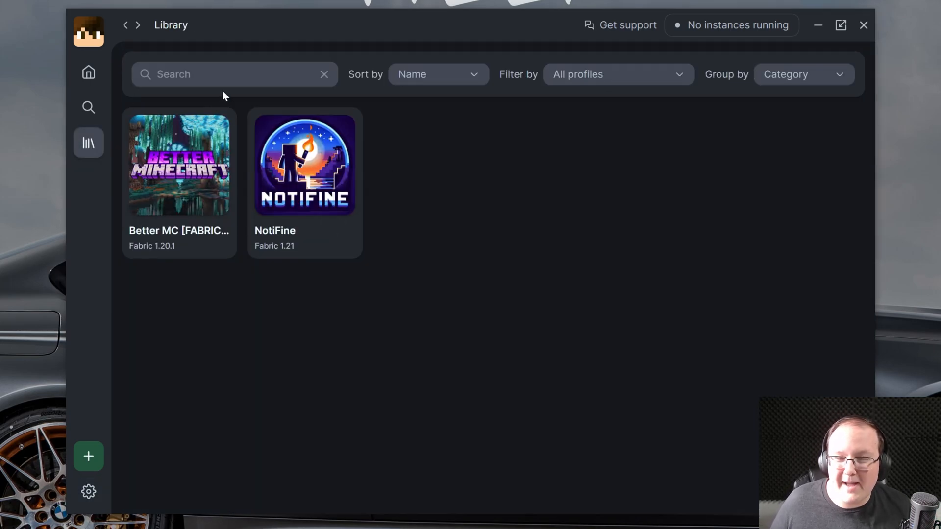
{"action": "mouse_move", "coordinate": [218, 155]}
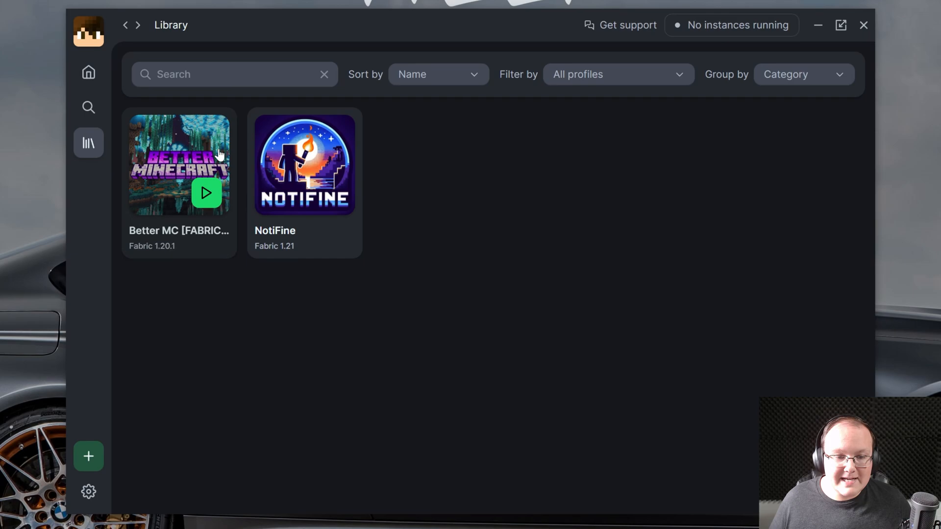
{"action": "left_click", "coordinate": [206, 193]}
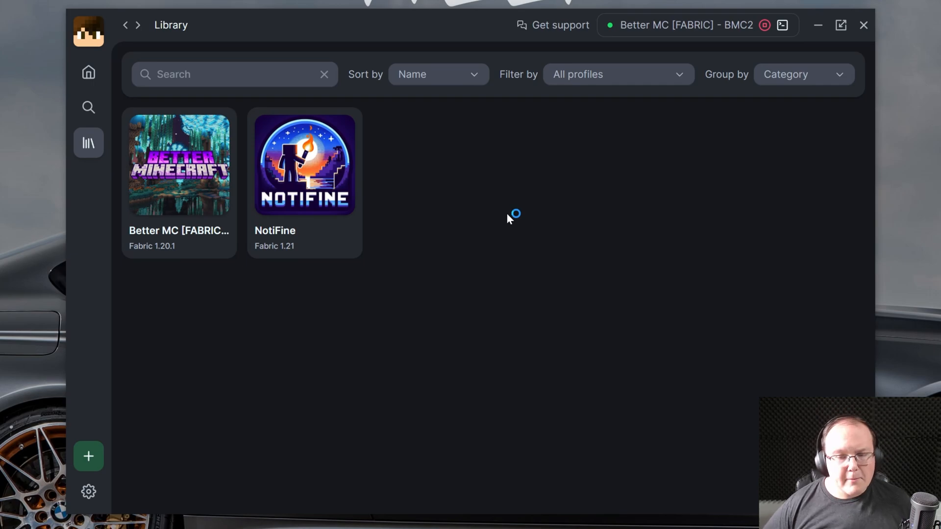
{"action": "mouse_move", "coordinate": [510, 219]}
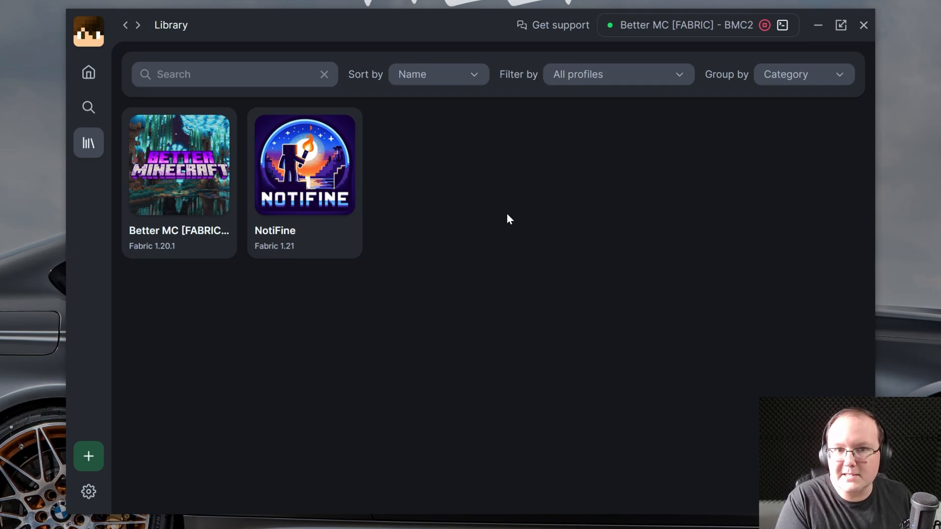
{"action": "mouse_move", "coordinate": [636, 186]}
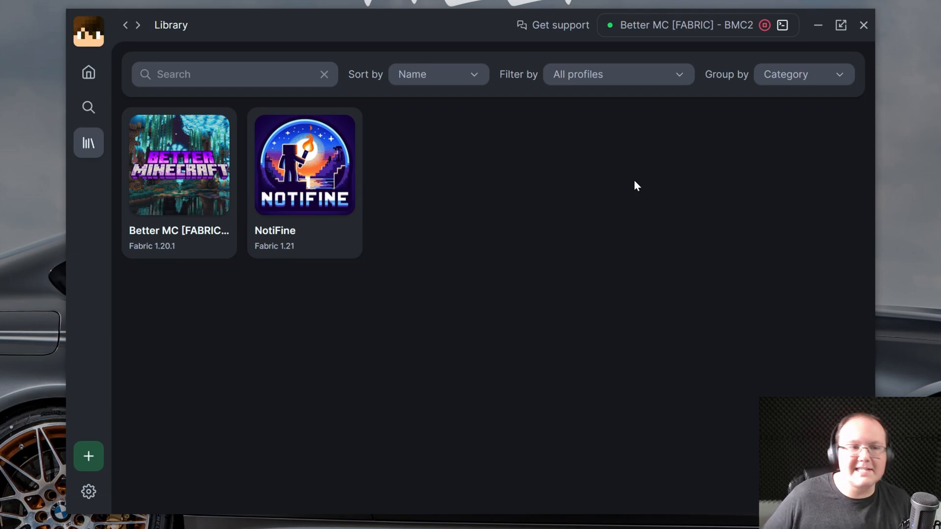
{"action": "mouse_move", "coordinate": [638, 182]}
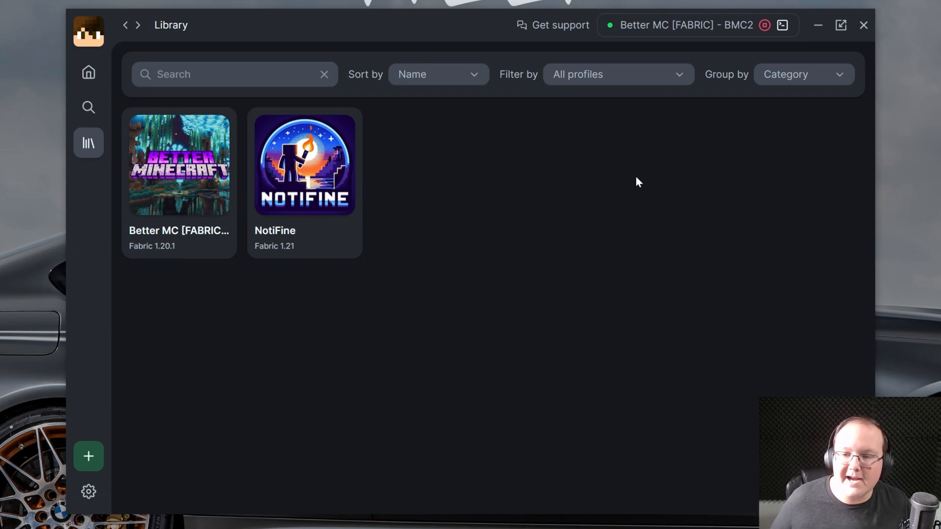
{"action": "left_click", "coordinate": [782, 25]}
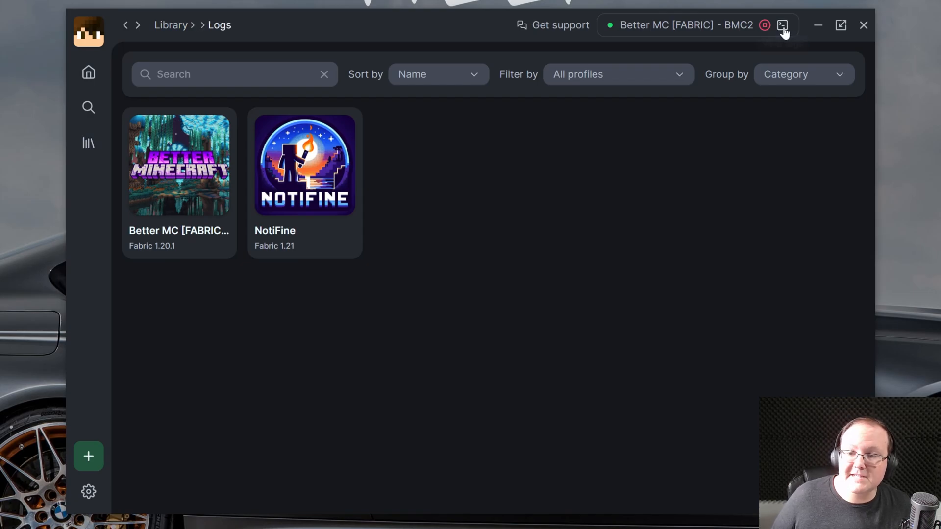
{"action": "left_click", "coordinate": [179, 165]}
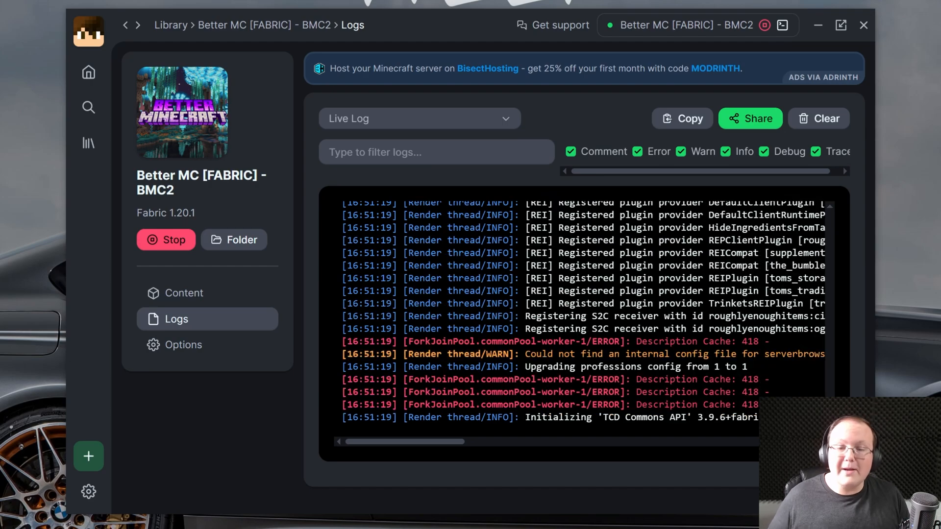
{"action": "scroll", "scroll_direction": "down", "scroll_amount": 3}
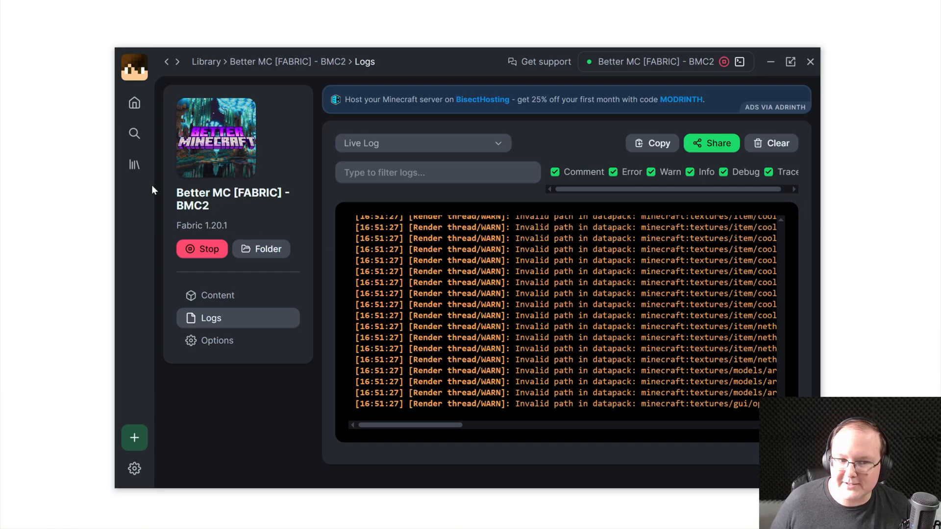
{"action": "left_click", "coordinate": [135, 165]}
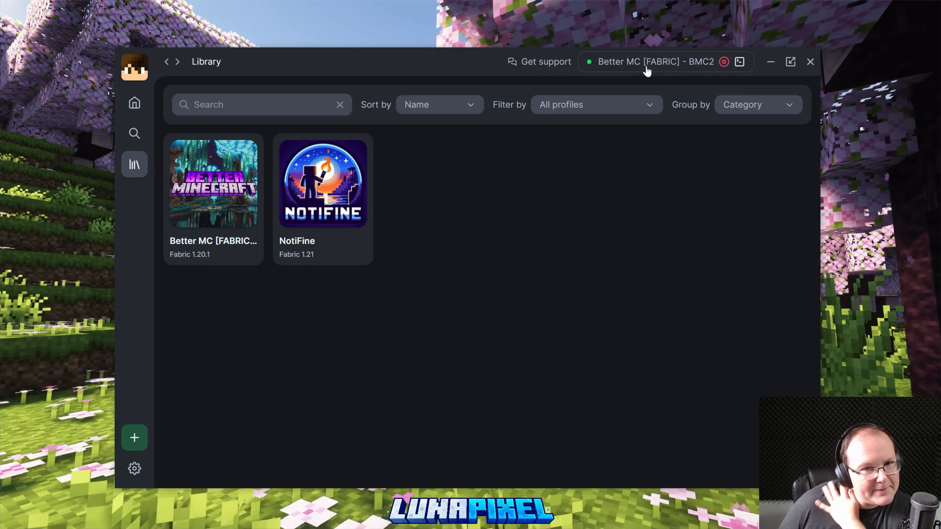
{"action": "mouse_move", "coordinate": [429, 3]}
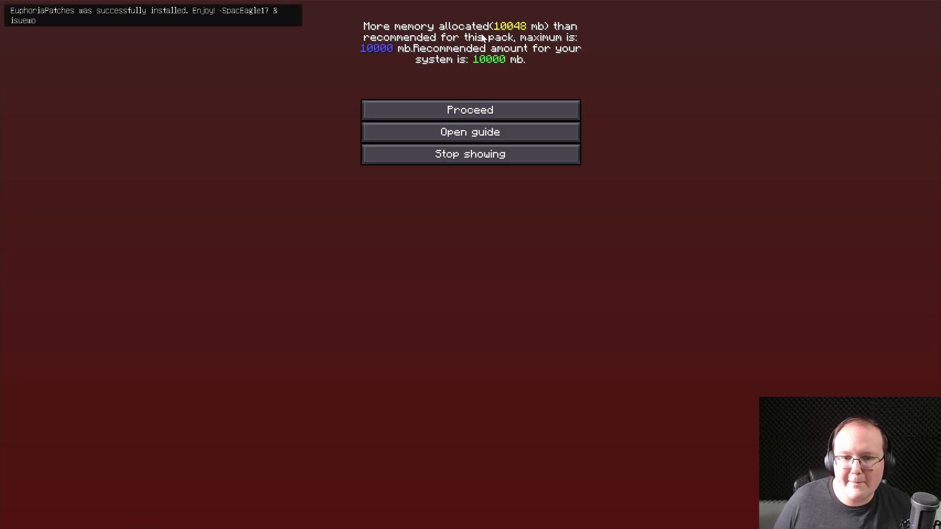
{"action": "mouse_move", "coordinate": [483, 54]}
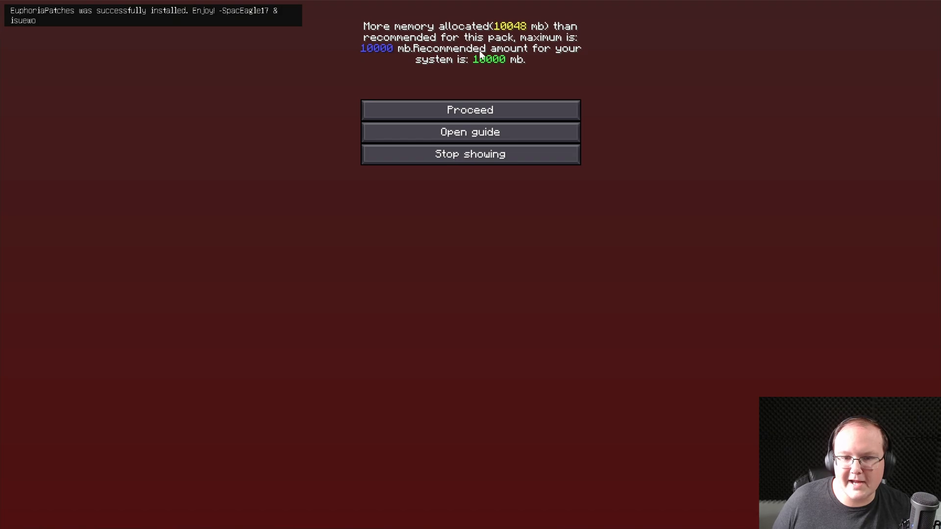
Step: Proceed past the memory warning, then open the Better MC instance's folder from the library
{"action": "left_click", "coordinate": [469, 109]}
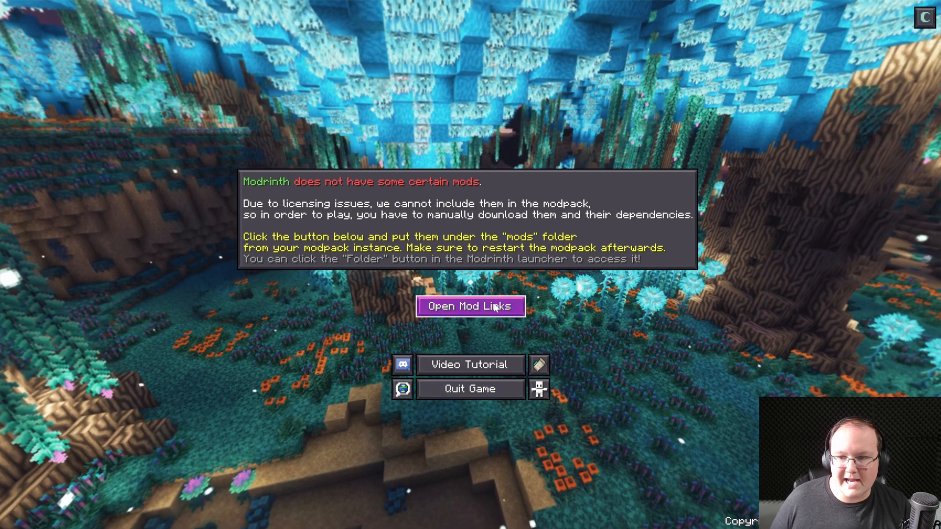
{"action": "mouse_move", "coordinate": [605, 238]}
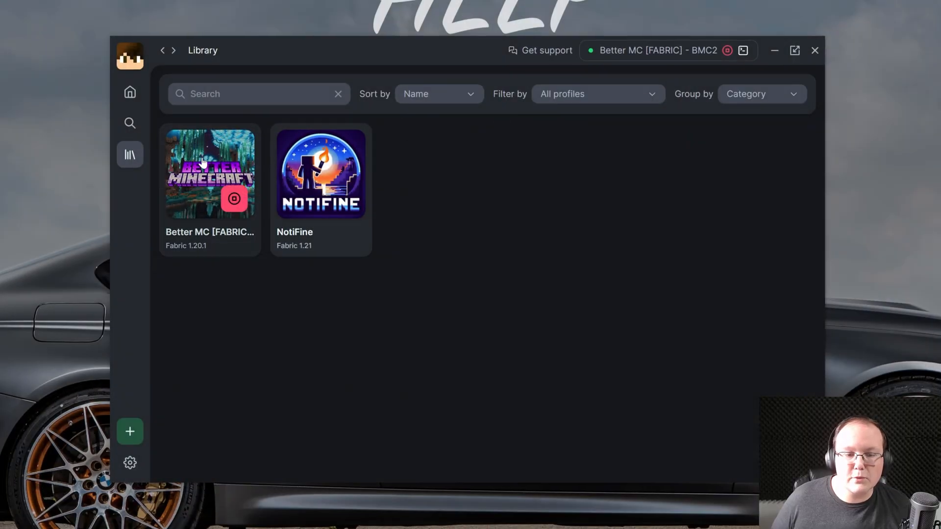
{"action": "right_click", "coordinate": [209, 175]}
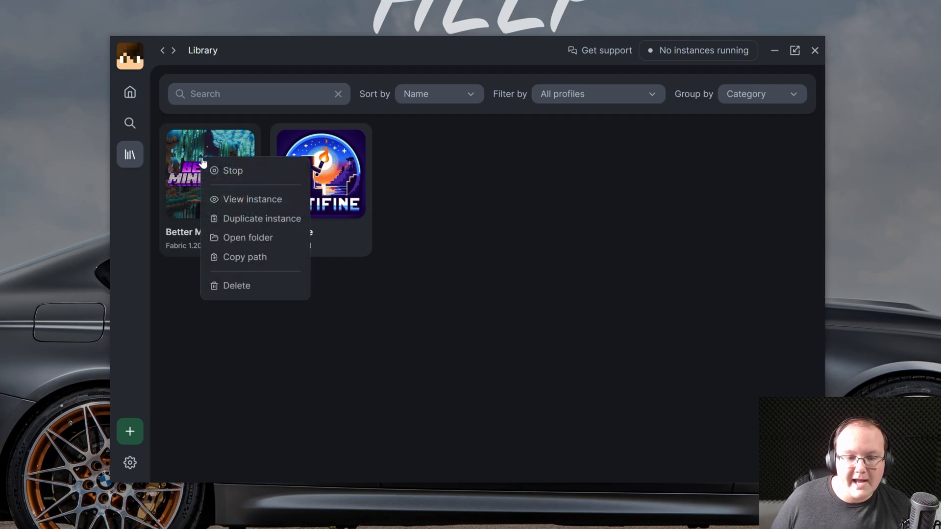
{"action": "left_click", "coordinate": [247, 237]}
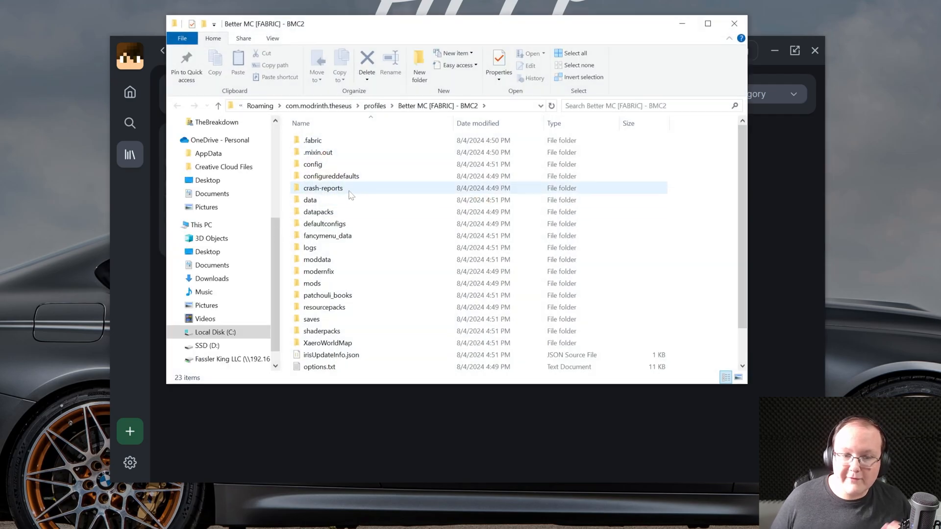
Step: Place ftb-teams-fabric-2001.3.0.jar into Better MC's mods folder and close the folder window
{"action": "left_click", "coordinate": [177, 158]}
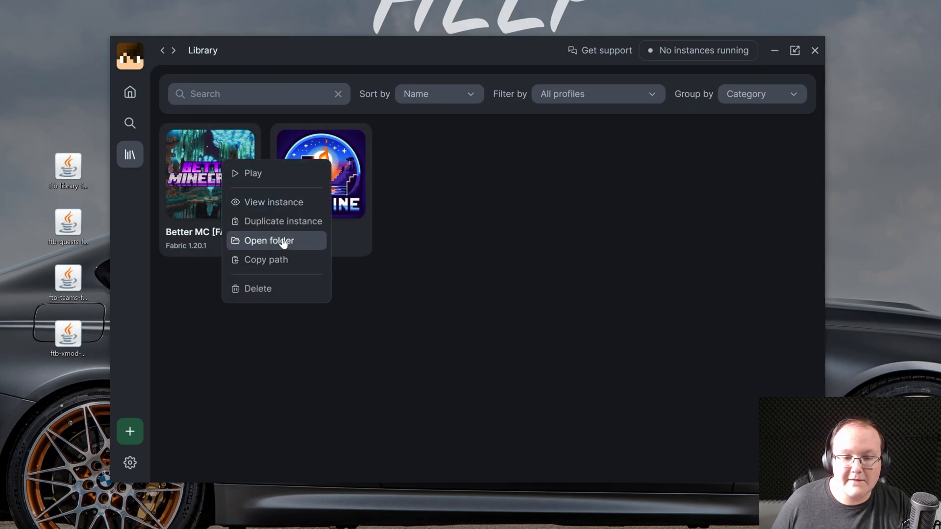
{"action": "left_click", "coordinate": [268, 241]}
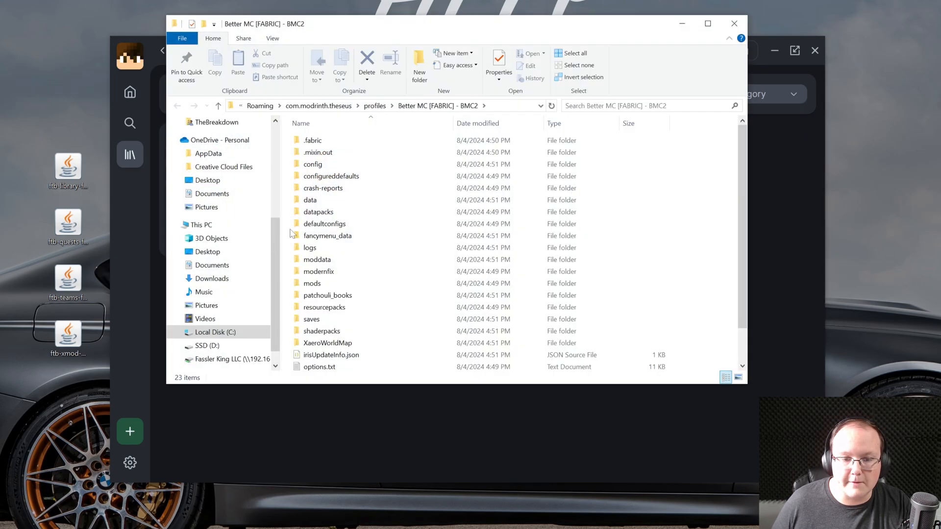
{"action": "double_click", "coordinate": [312, 283]}
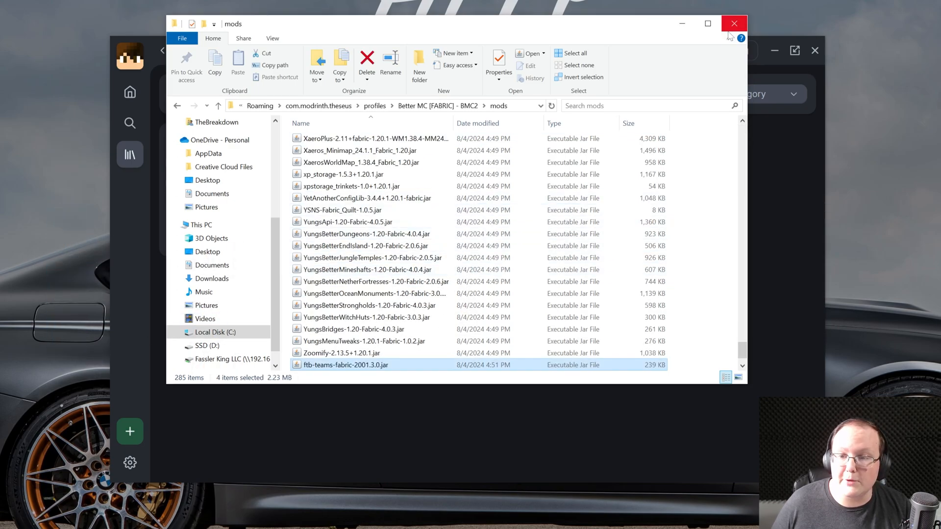
{"action": "left_click", "coordinate": [732, 24]}
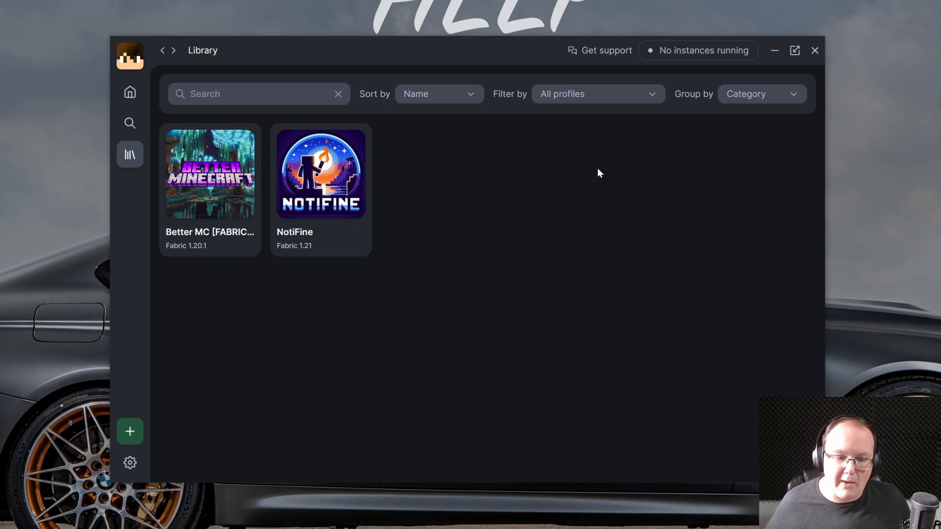
Step: Start a new custom instance named 'Modrinth Tutorial'
{"action": "left_click", "coordinate": [129, 431]}
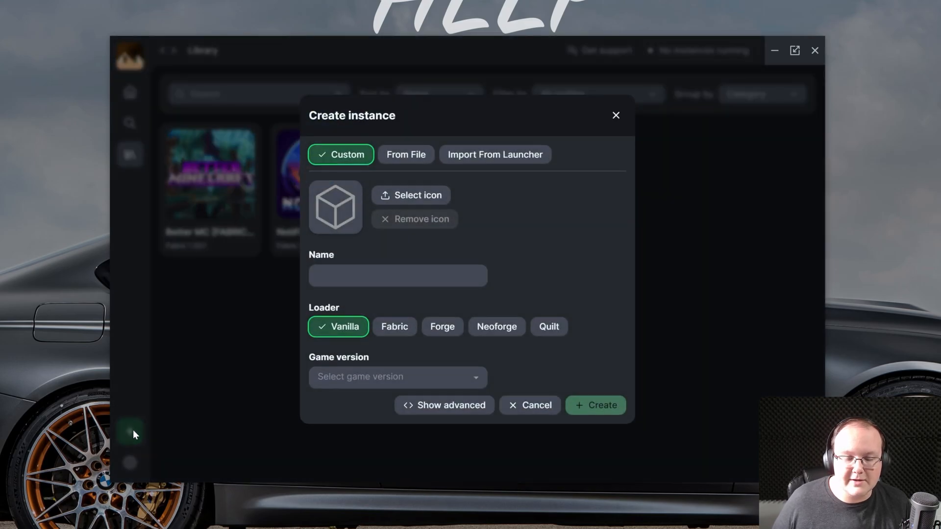
{"action": "mouse_move", "coordinate": [509, 166]}
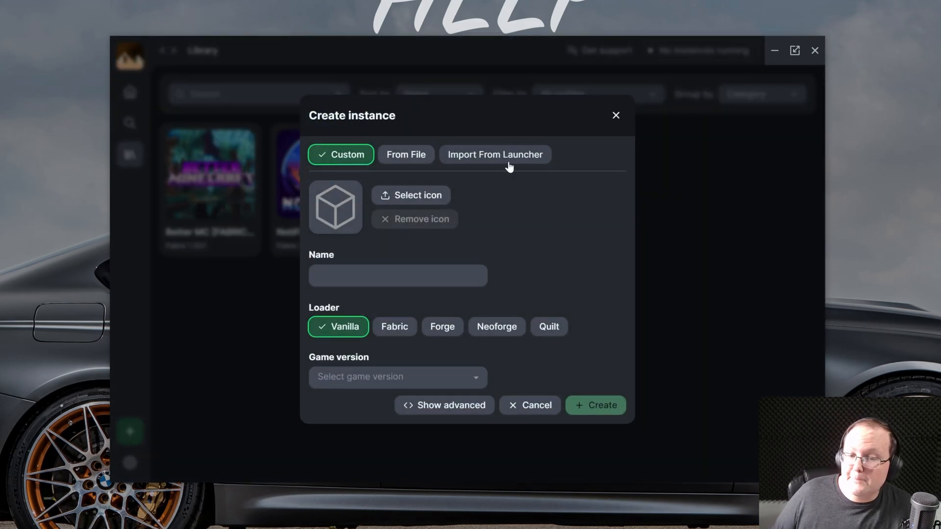
{"action": "left_click", "coordinate": [493, 154]}
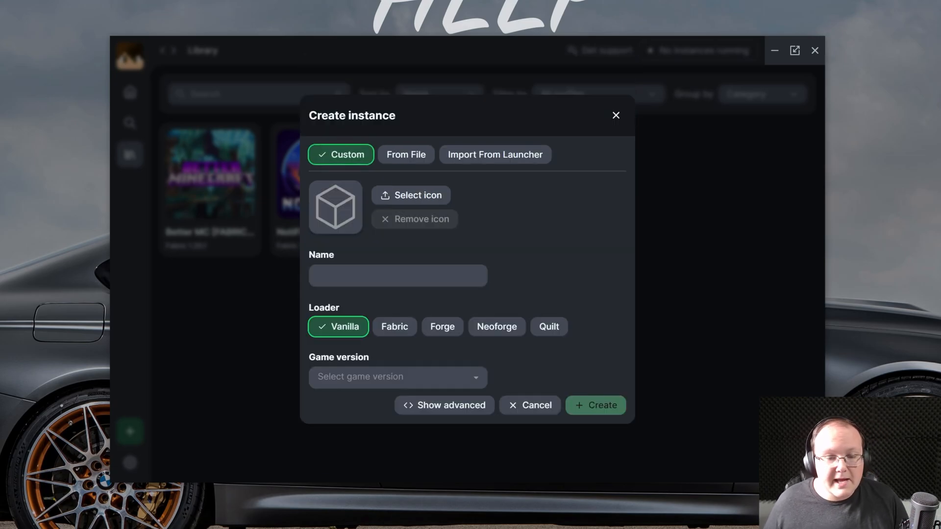
{"action": "type", "text": "Modrinth T"}
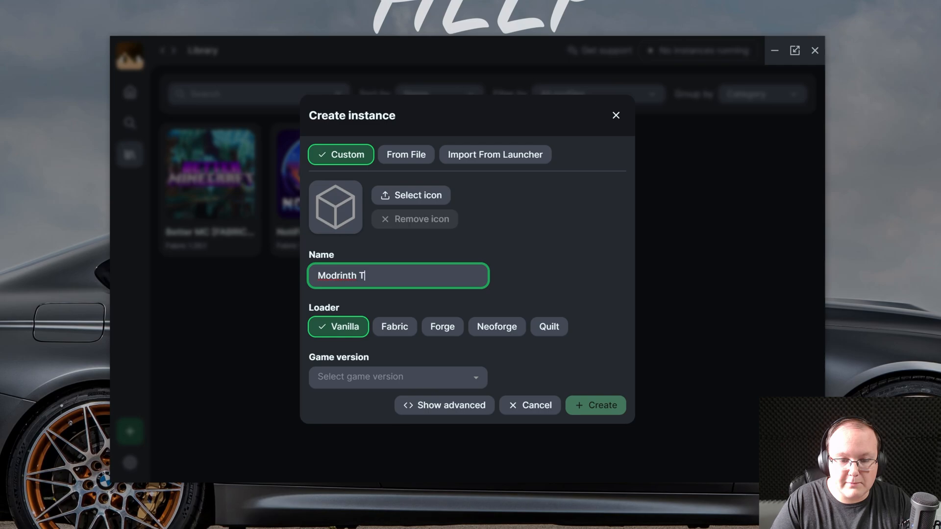
{"action": "type", "text": "utorial"}
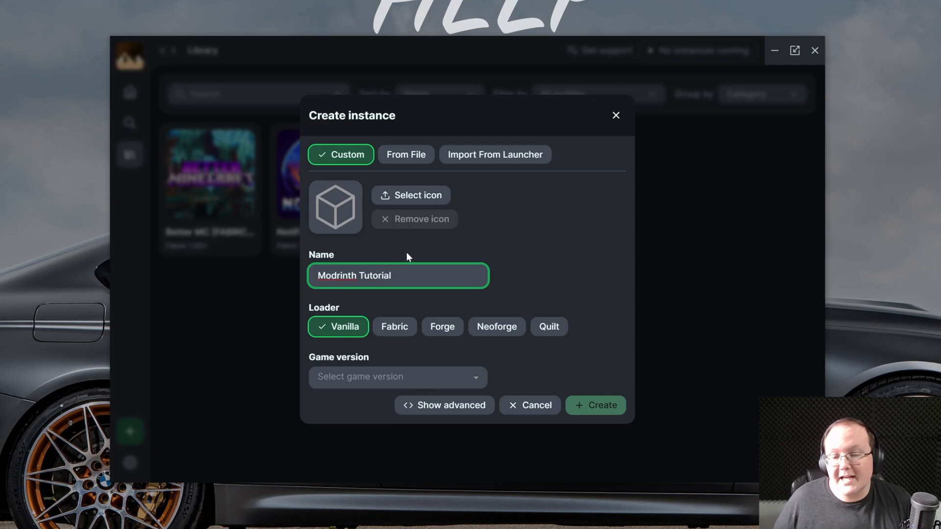
Step: Choose the Fabric loader with game version 1.21 and create the instance
{"action": "left_click", "coordinate": [442, 326]}
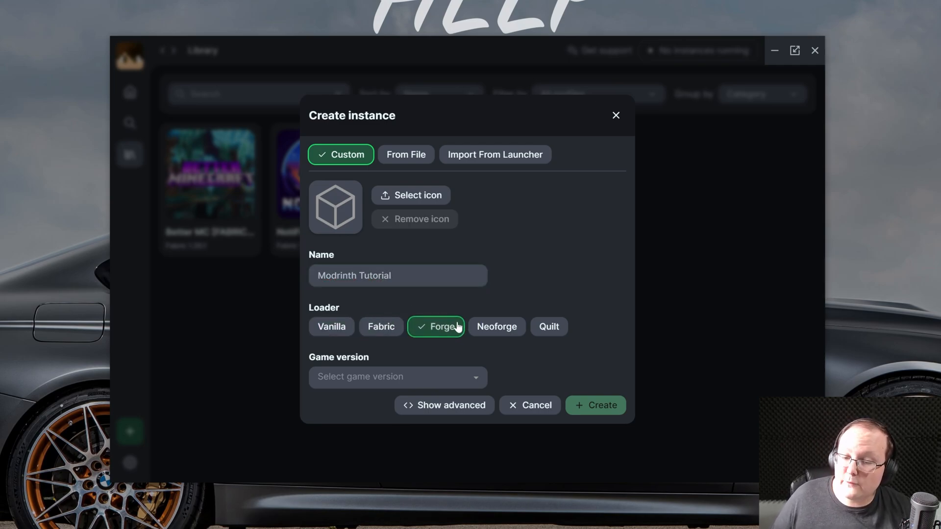
{"action": "left_click", "coordinate": [547, 326]}
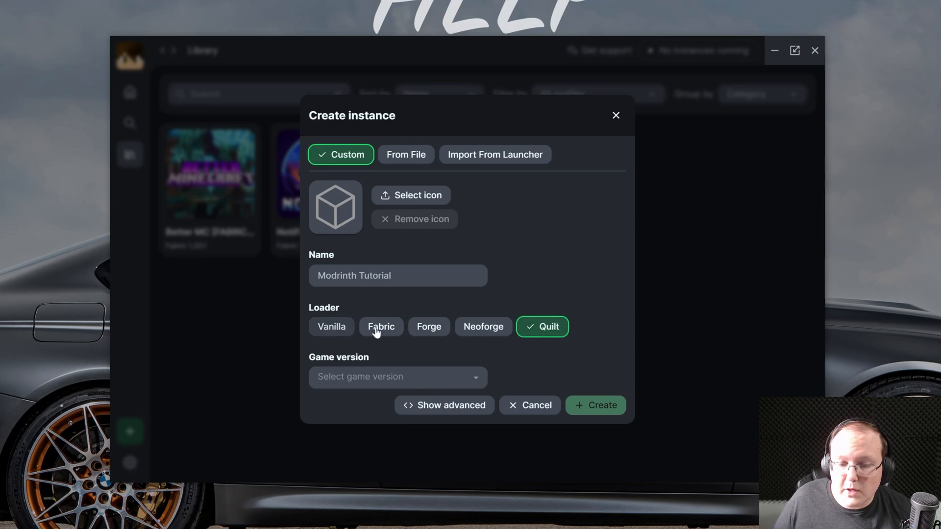
{"action": "left_click", "coordinate": [382, 326]}
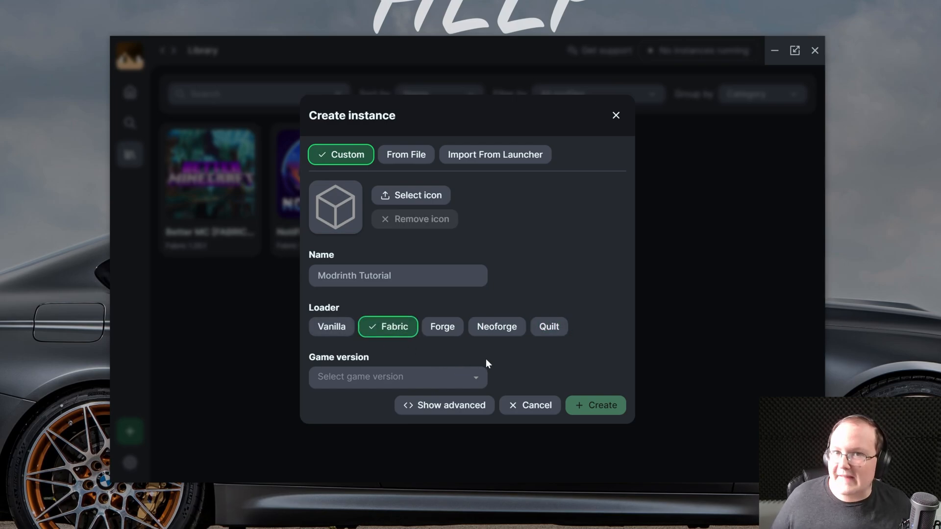
{"action": "left_click", "coordinate": [397, 376]}
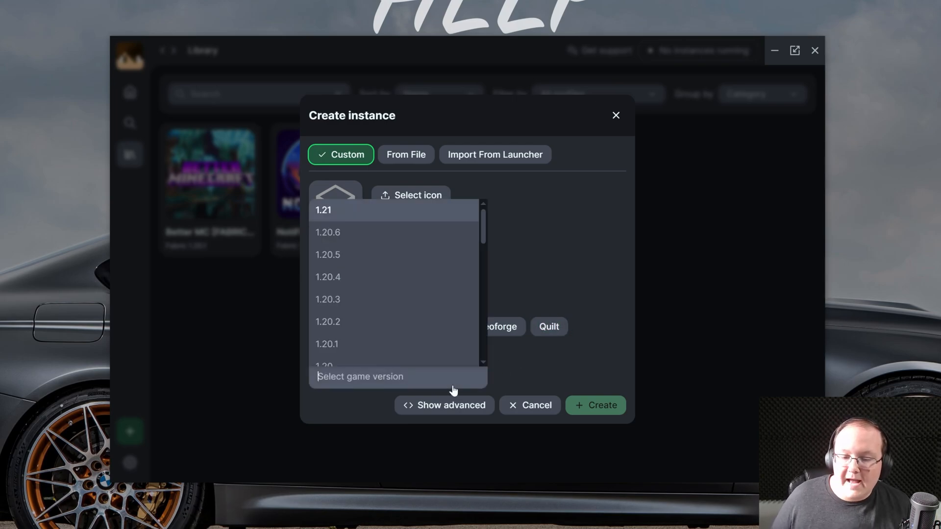
{"action": "left_click", "coordinate": [323, 210]}
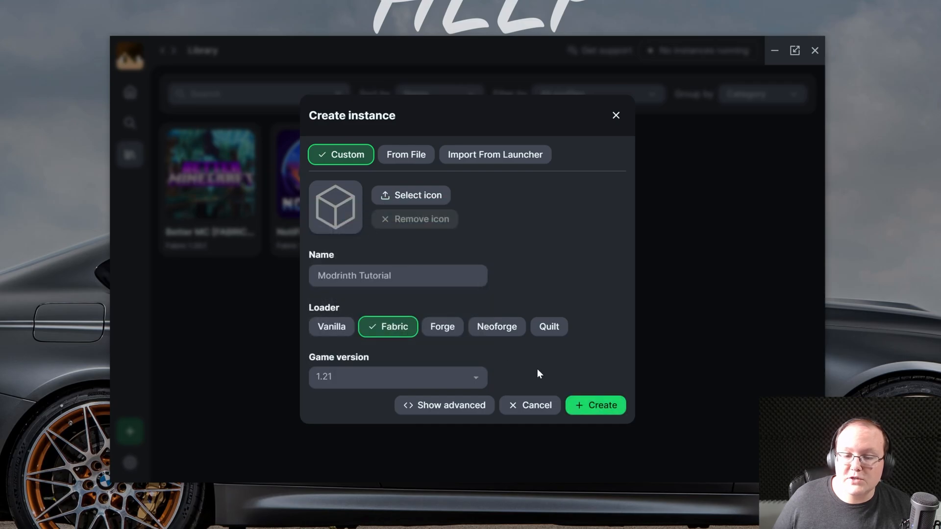
{"action": "left_click", "coordinate": [595, 405]}
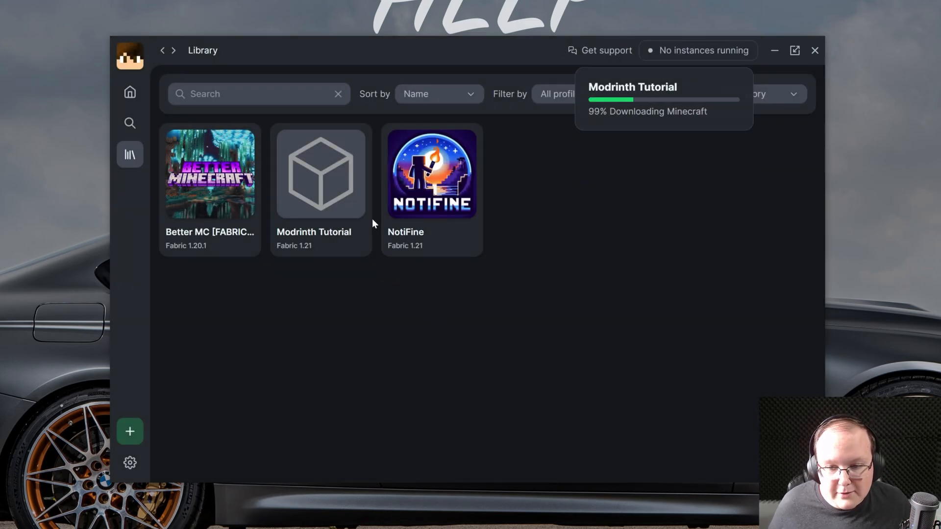
Step: Open the Modrinth Tutorial instance and start adding content to it
{"action": "left_click", "coordinate": [319, 173]}
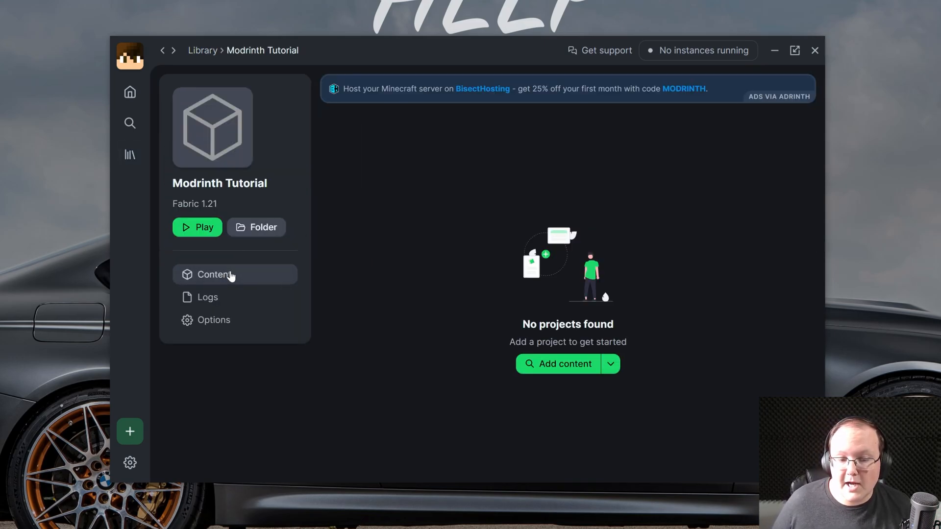
{"action": "mouse_move", "coordinate": [554, 381]}
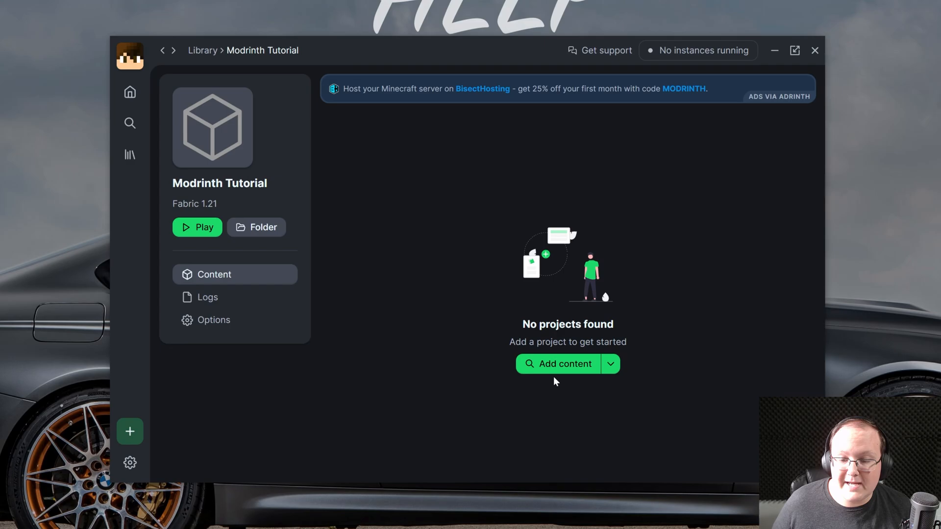
{"action": "left_click", "coordinate": [565, 364]}
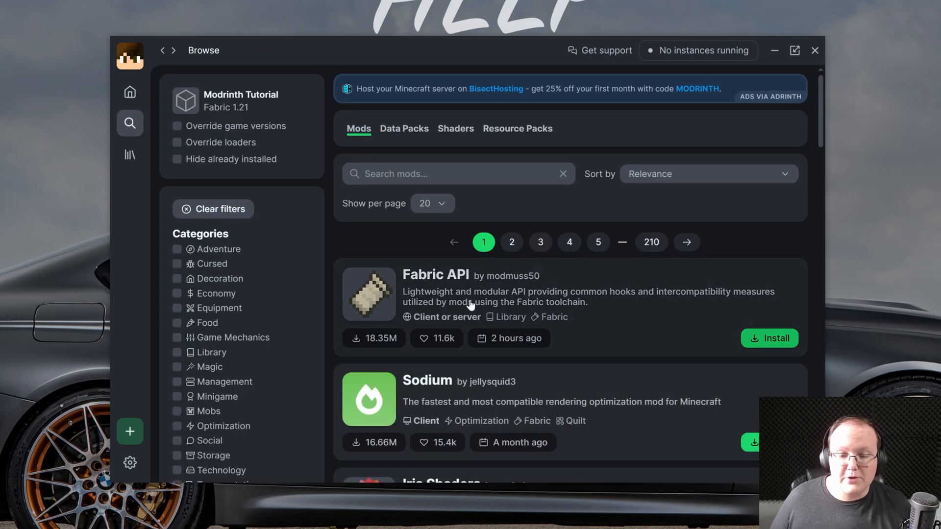
Step: Install Iris Shaders into the instance and return to browsing mods
{"action": "scroll", "scroll_direction": "down", "scroll_amount": 3}
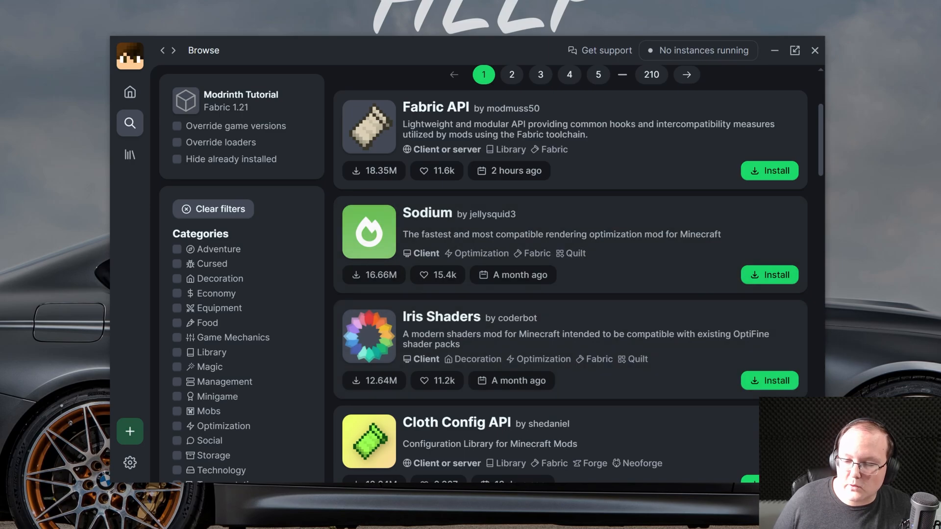
{"action": "left_click", "coordinate": [770, 381]}
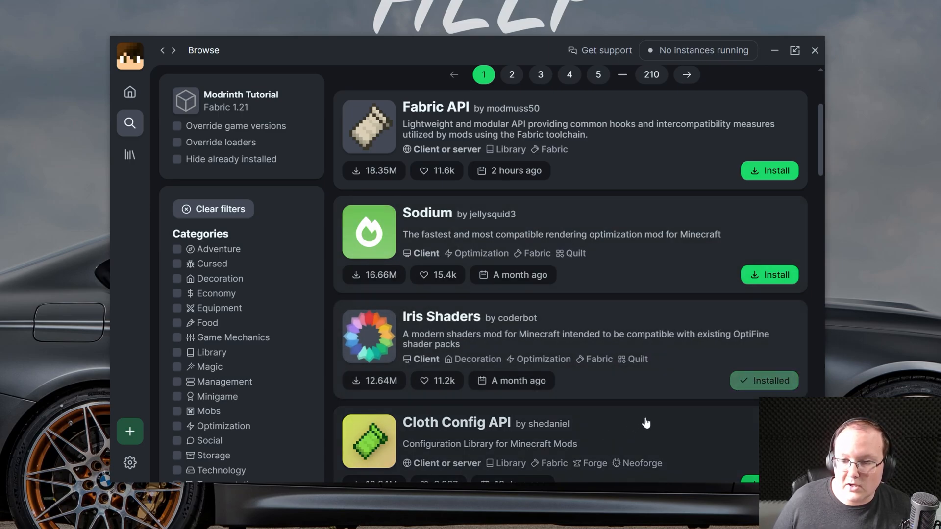
{"action": "scroll", "scroll_direction": "up", "scroll_amount": 3}
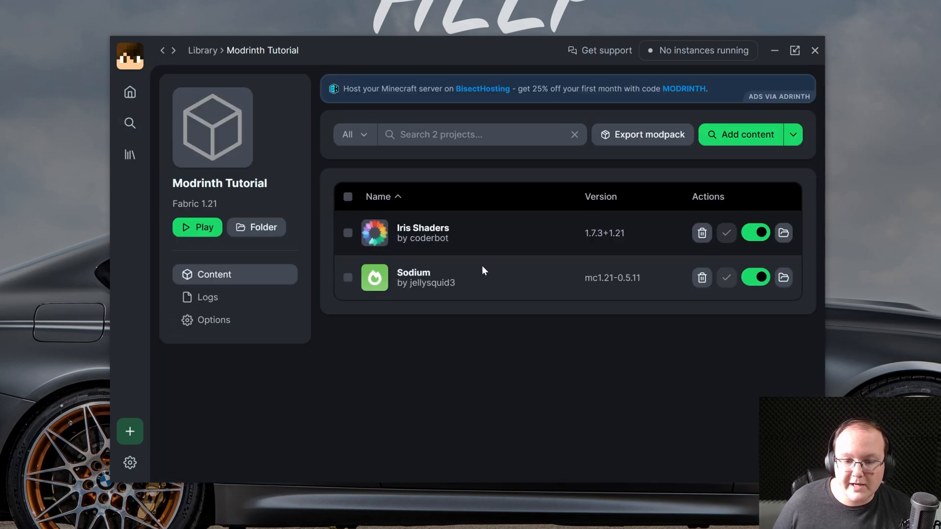
{"action": "left_click", "coordinate": [746, 134]}
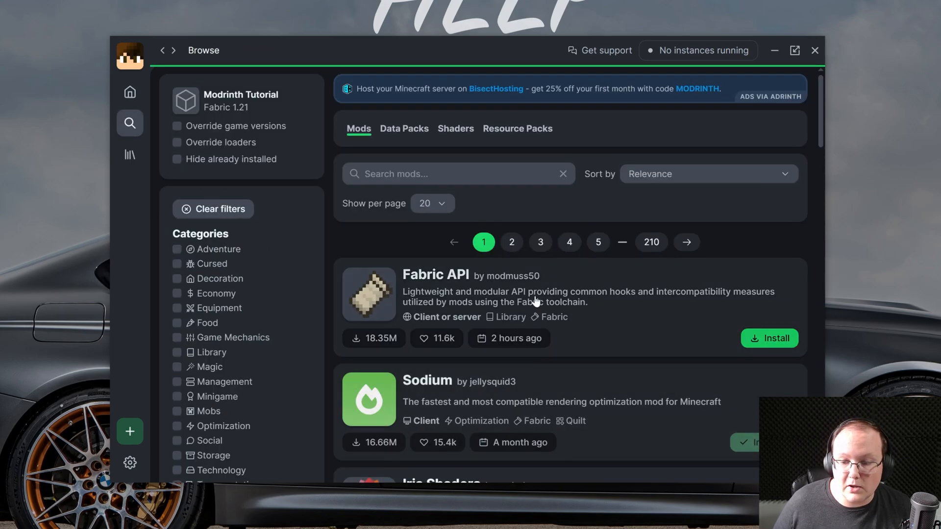
Step: Search 'moder', install ModernFix into the instance, and go back to the library
{"action": "scroll", "scroll_direction": "down", "scroll_amount": 3}
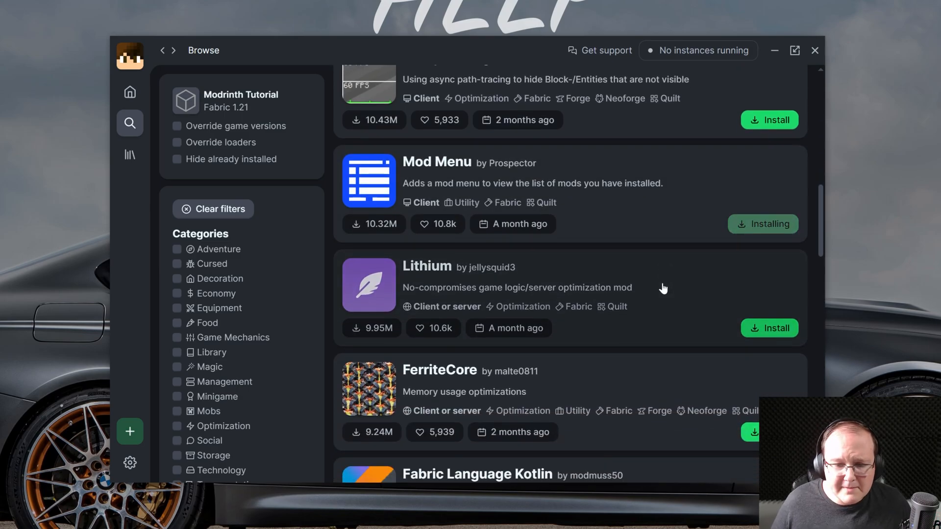
{"action": "scroll", "scroll_direction": "down", "scroll_amount": 3}
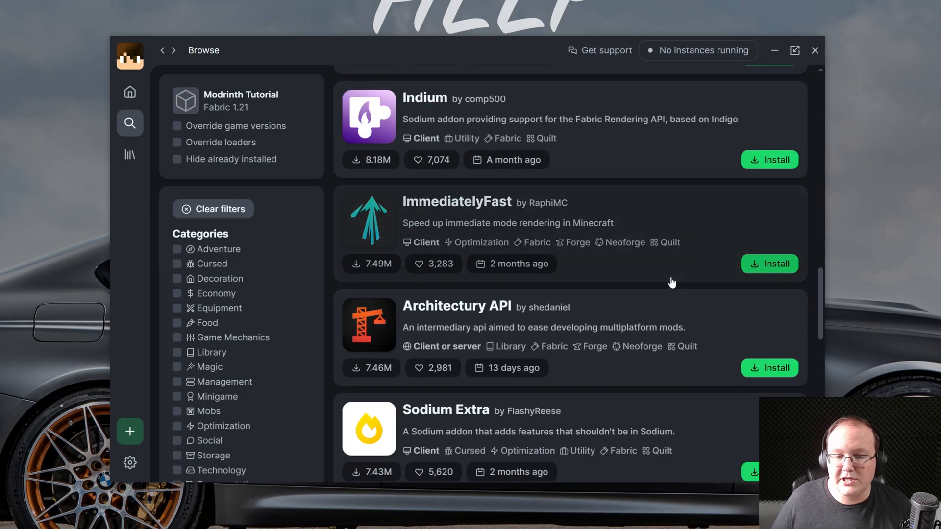
{"action": "scroll", "scroll_direction": "up", "scroll_amount": 3}
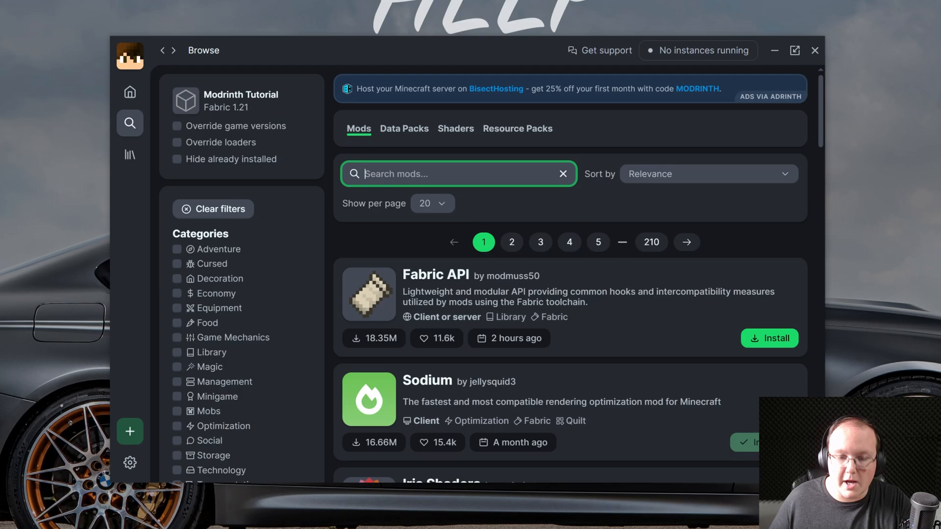
{"action": "type", "text": "moder"}
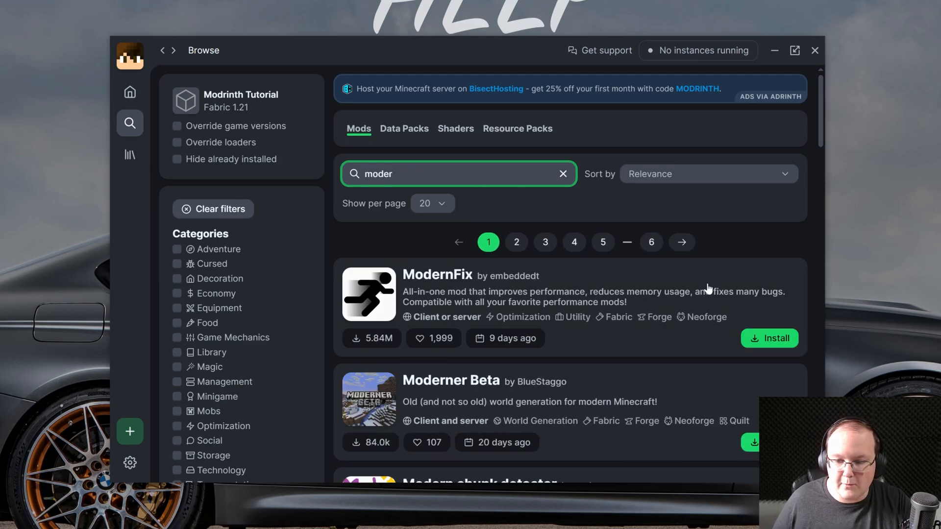
{"action": "left_click", "coordinate": [769, 338]}
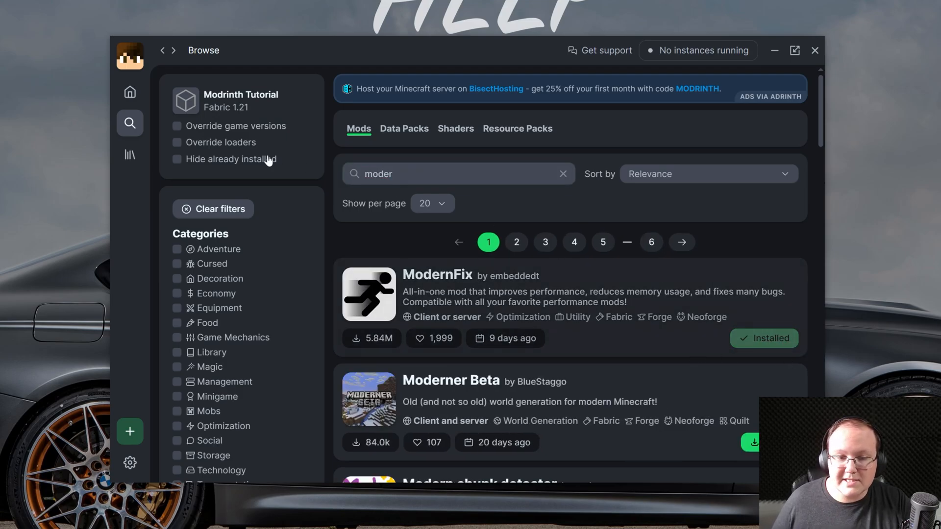
{"action": "left_click", "coordinate": [129, 154]}
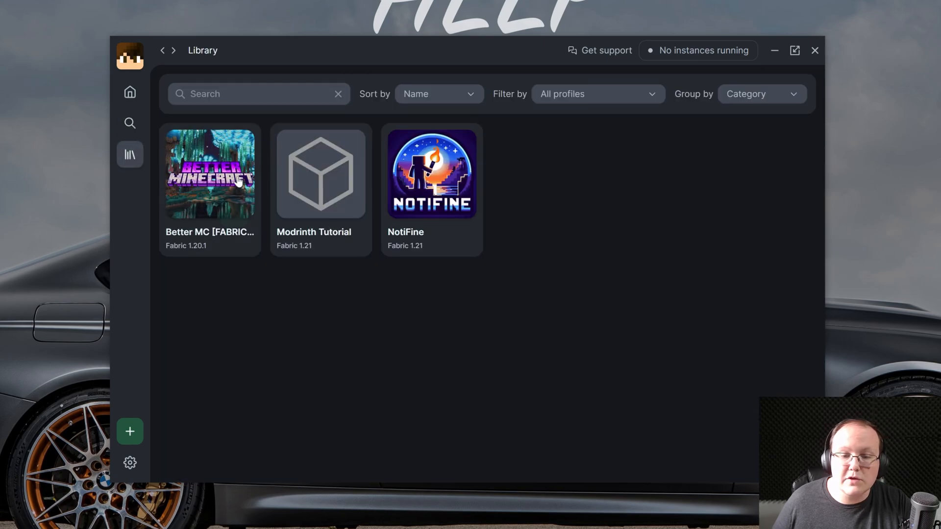
Step: Launch the Modrinth Tutorial instance and watch its live game log
{"action": "left_click", "coordinate": [321, 173]}
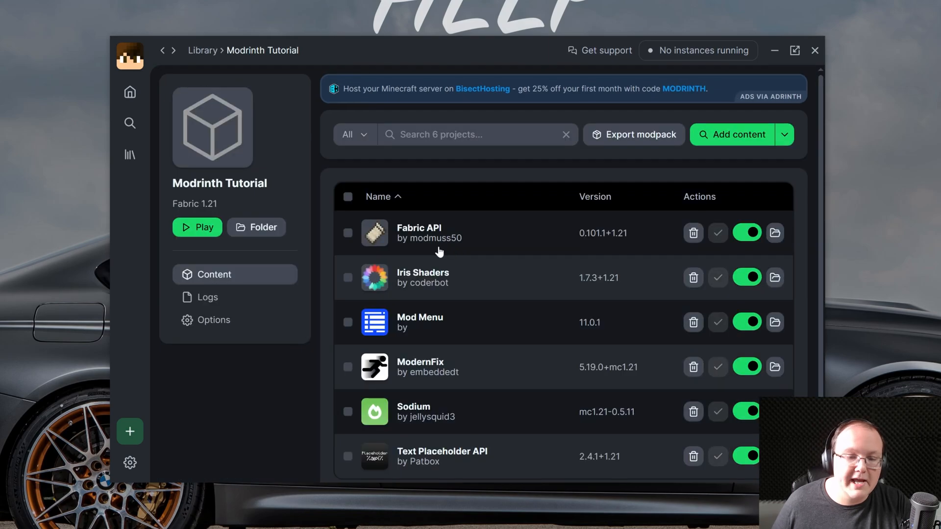
{"action": "left_click", "coordinate": [198, 227]}
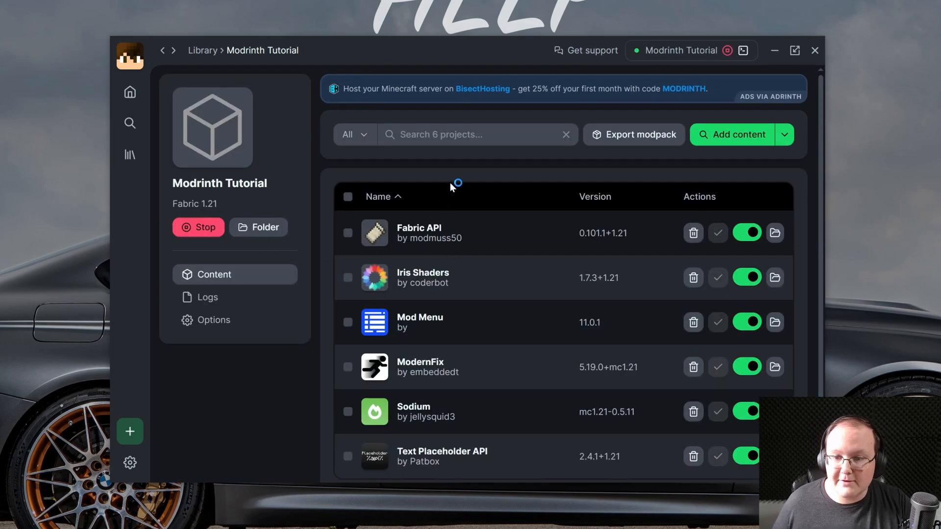
{"action": "left_click", "coordinate": [207, 297]}
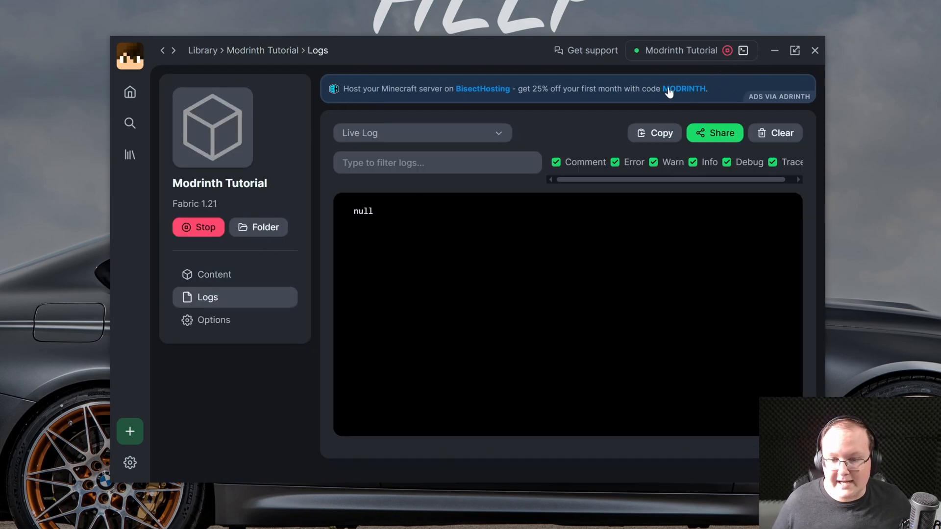
{"action": "mouse_move", "coordinate": [688, 246]}
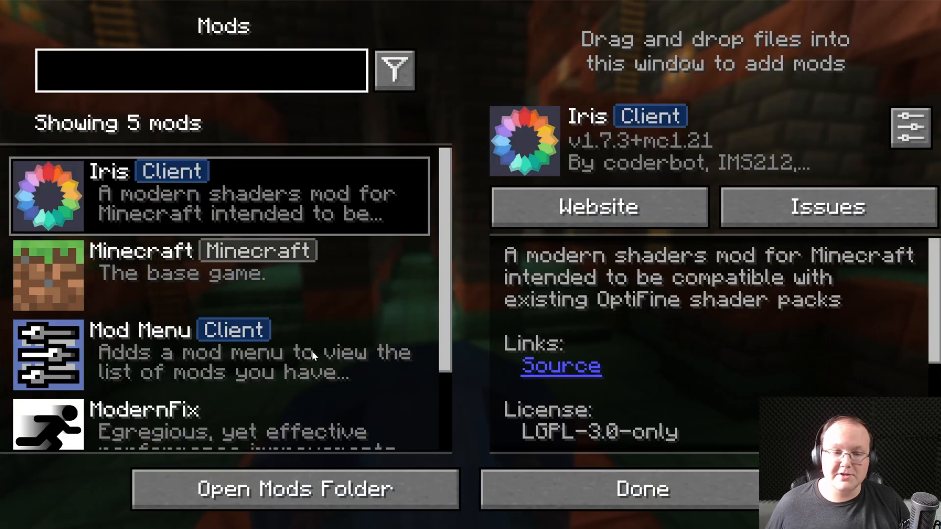
Step: Scroll through the Mods list and return to the Minecraft title screen
{"action": "scroll", "scroll_direction": "down", "scroll_amount": 3}
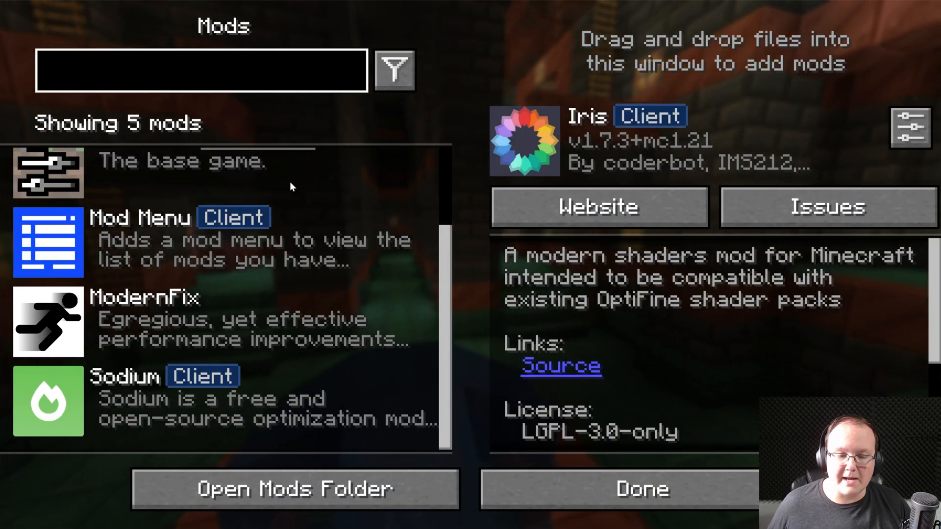
{"action": "left_click", "coordinate": [641, 488]}
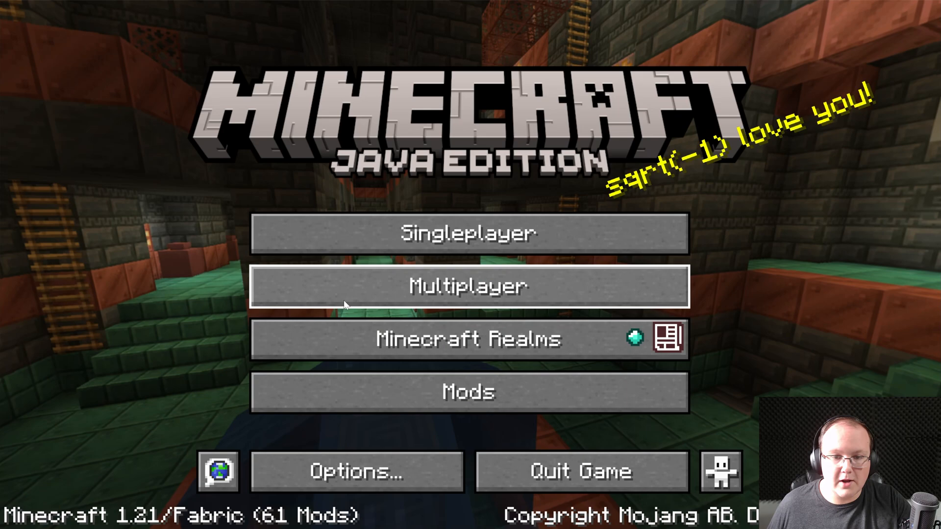
{"action": "mouse_move", "coordinate": [765, 248]}
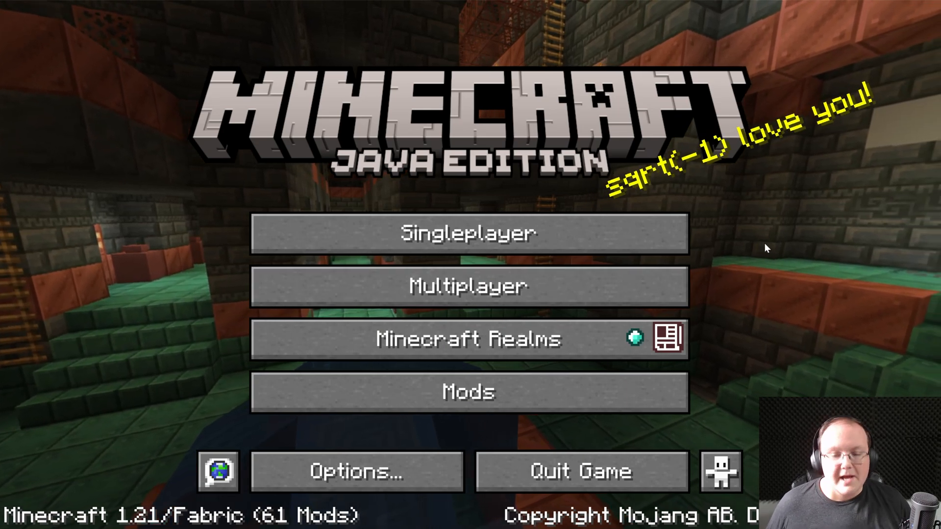
Step: Bring the Modrinth App window back into view on its Home page
{"action": "left_click", "coordinate": [470, 234]}
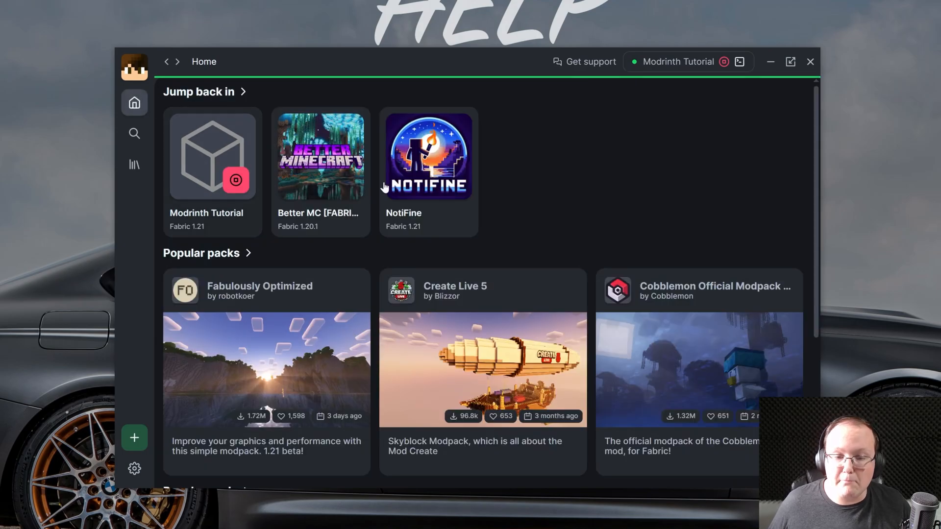
{"action": "mouse_move", "coordinate": [639, 207]}
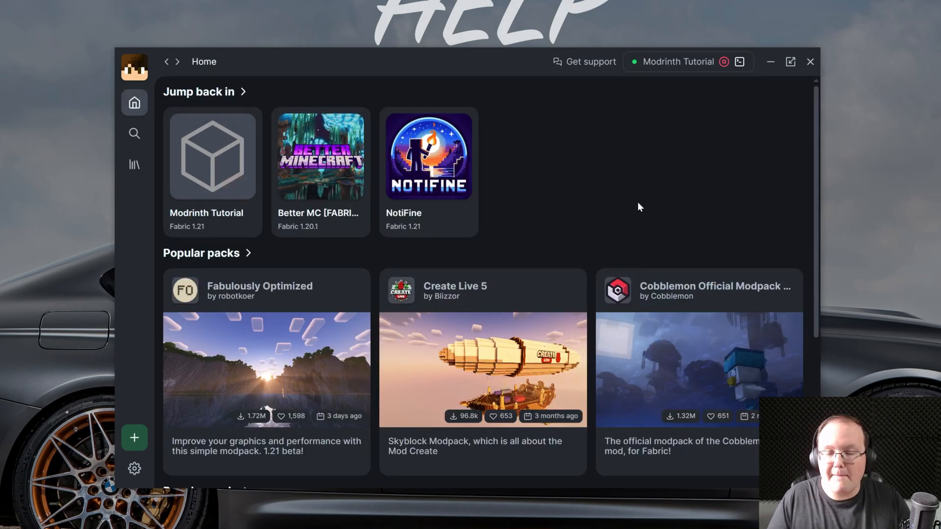